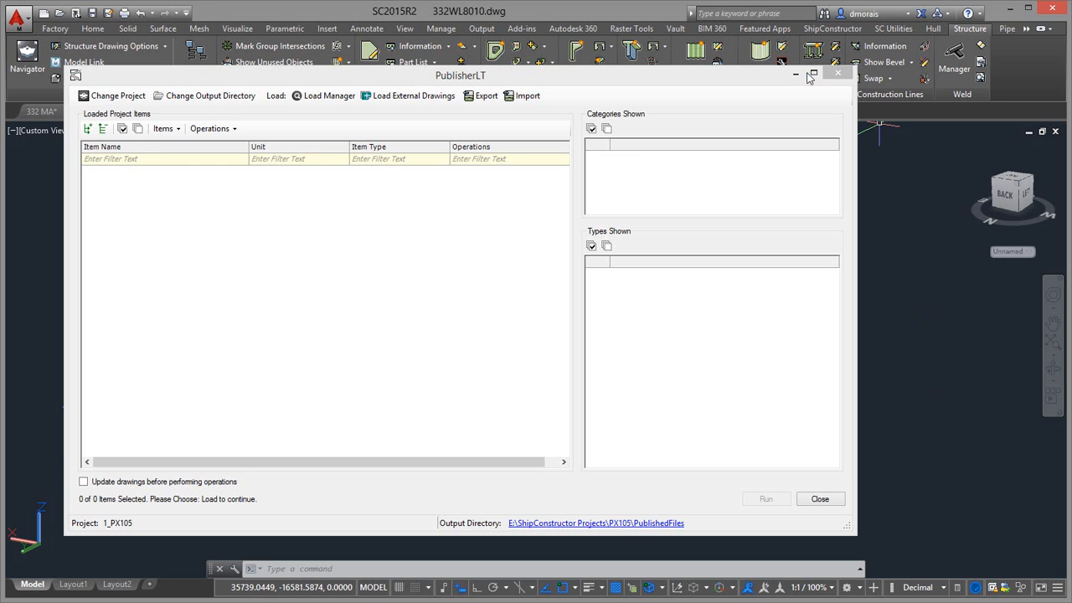
- Dismiss the PublisherLT dialog and switch to the 332 MA piping drawing
click(820, 499)
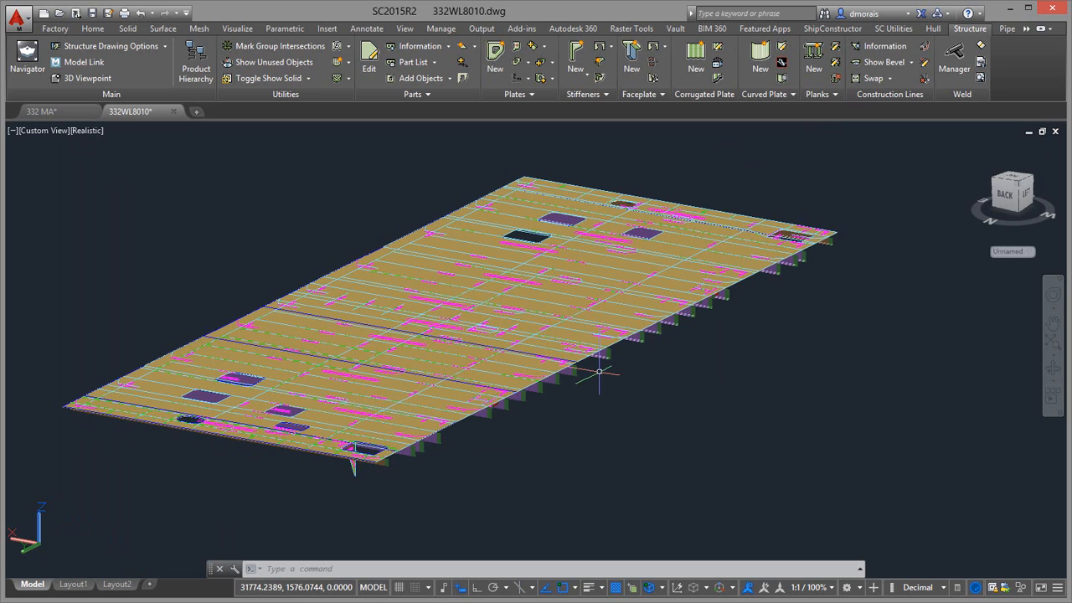
mouse_move(582, 375)
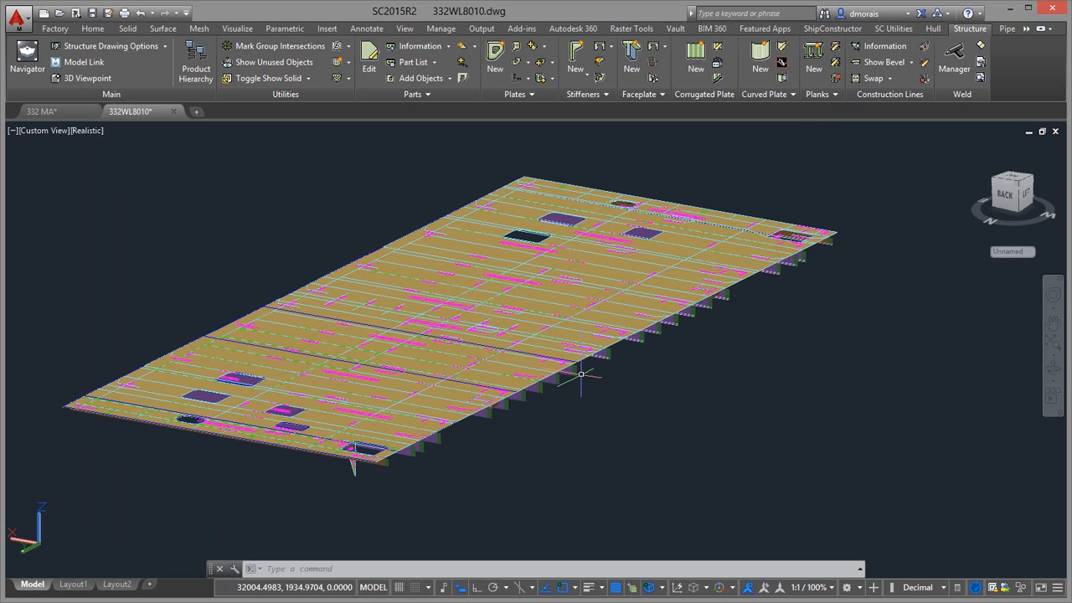
mouse_move(522, 346)
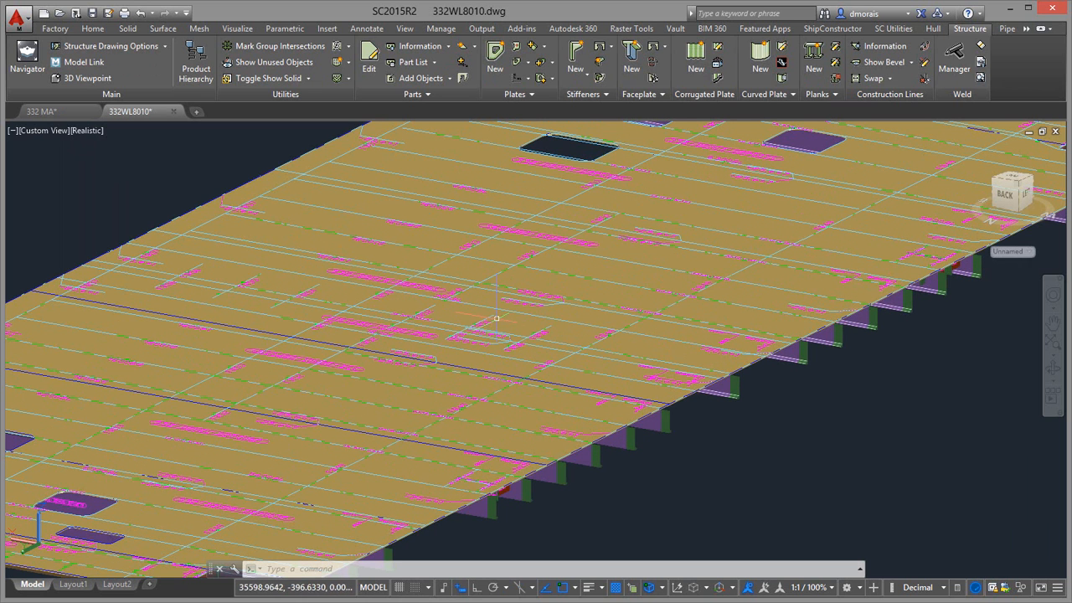
mouse_move(506, 322)
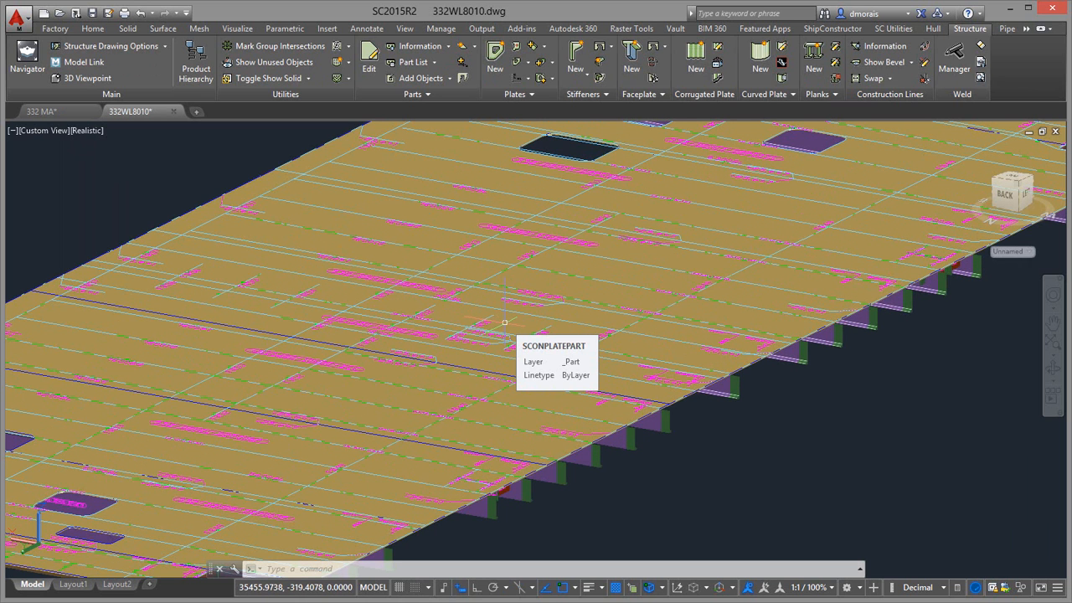
mouse_move(529, 312)
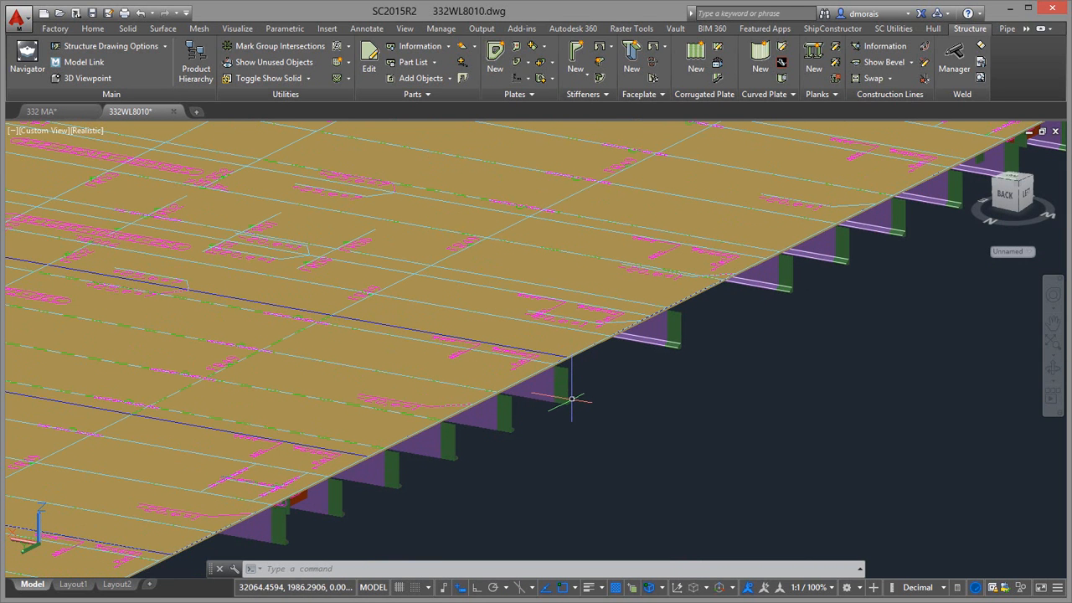
mouse_move(573, 399)
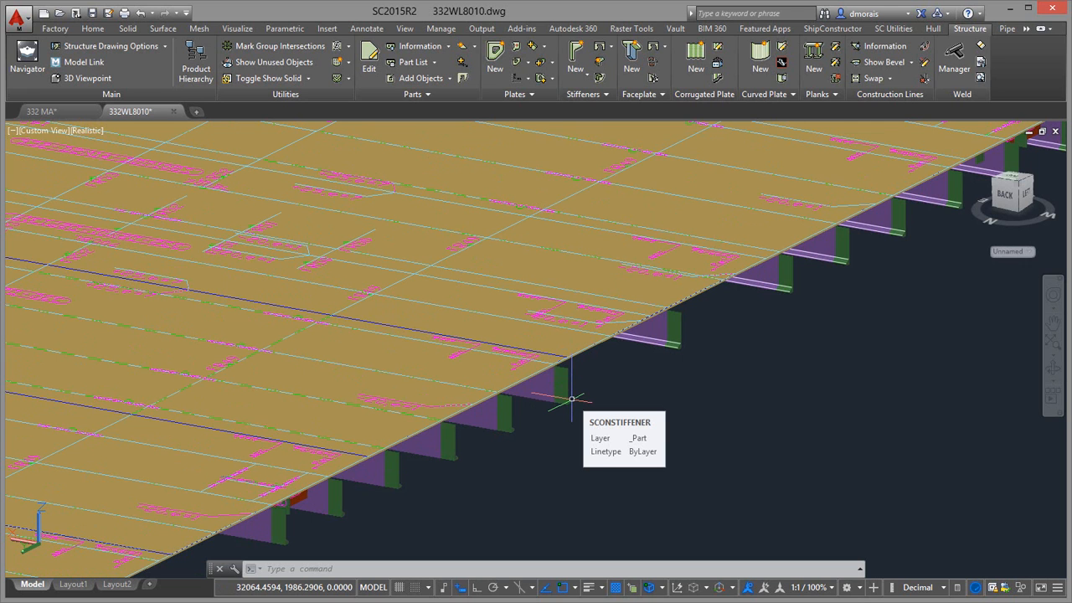
mouse_move(583, 399)
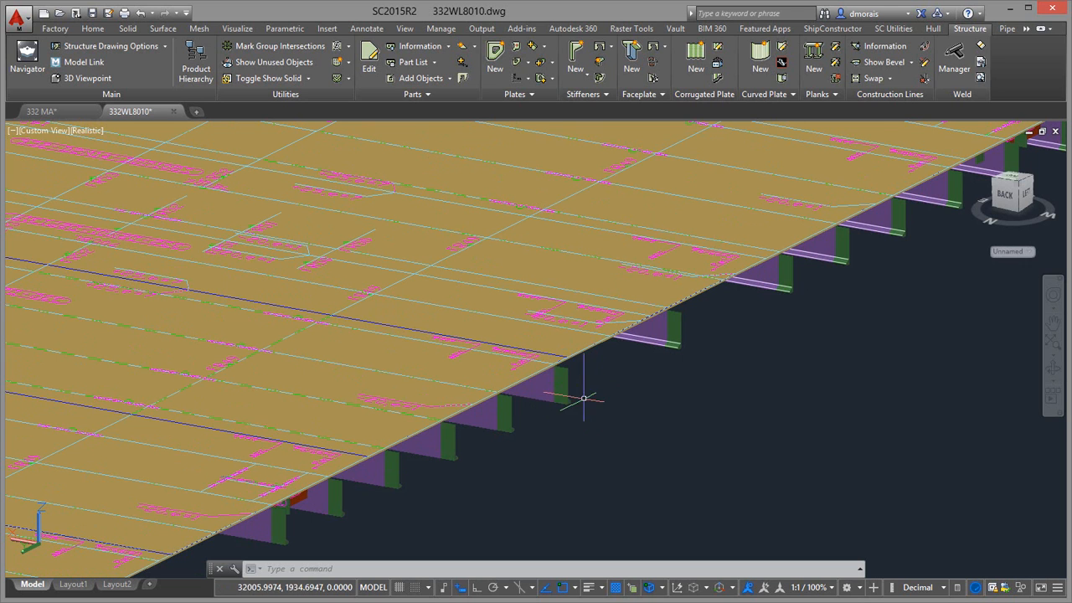
mouse_move(567, 372)
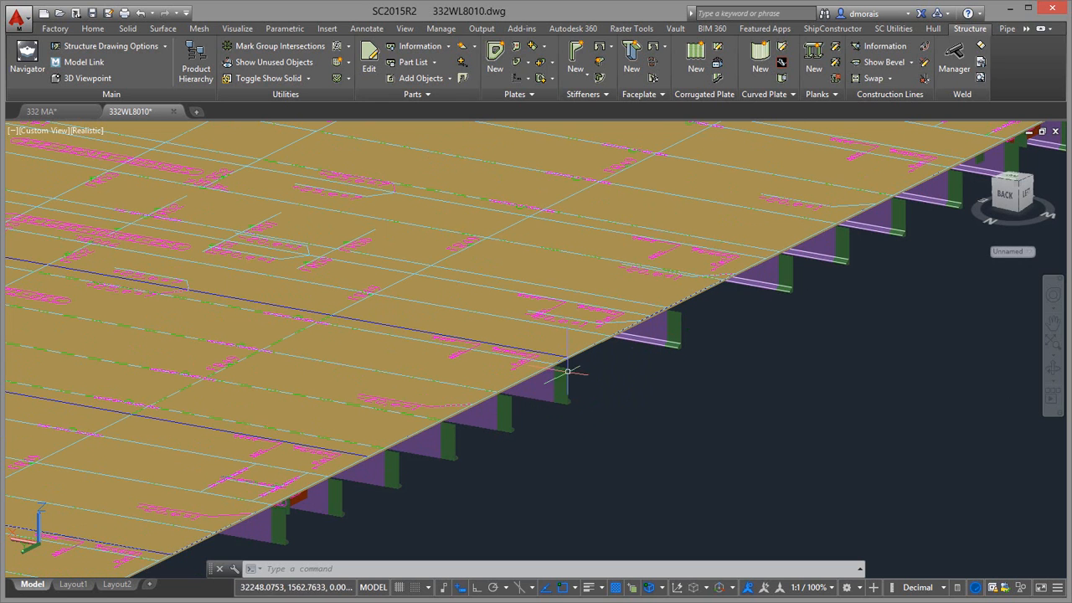
click(41, 110)
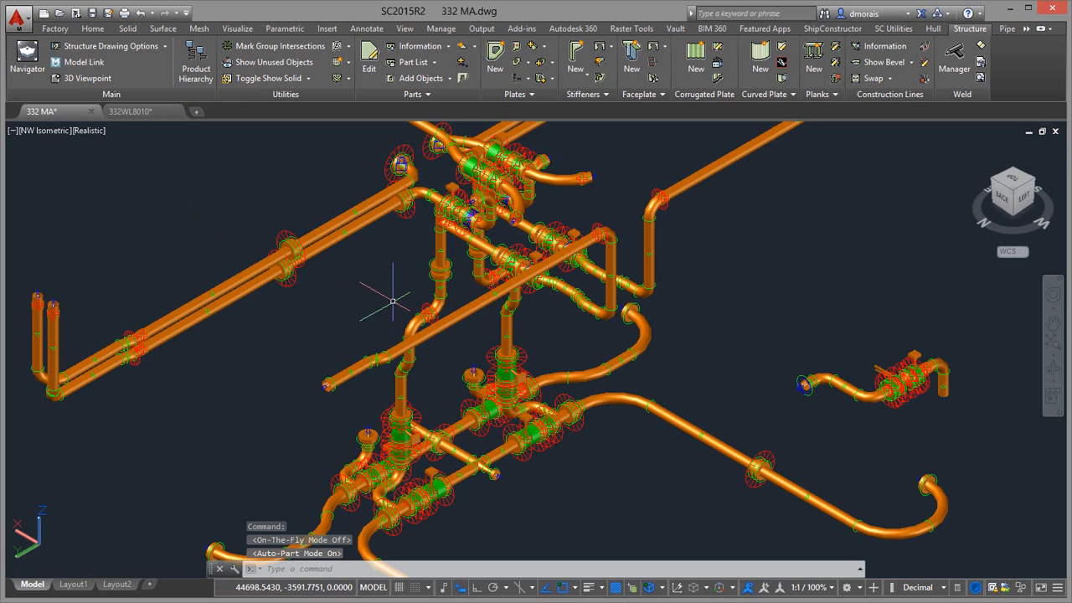
mouse_move(265, 233)
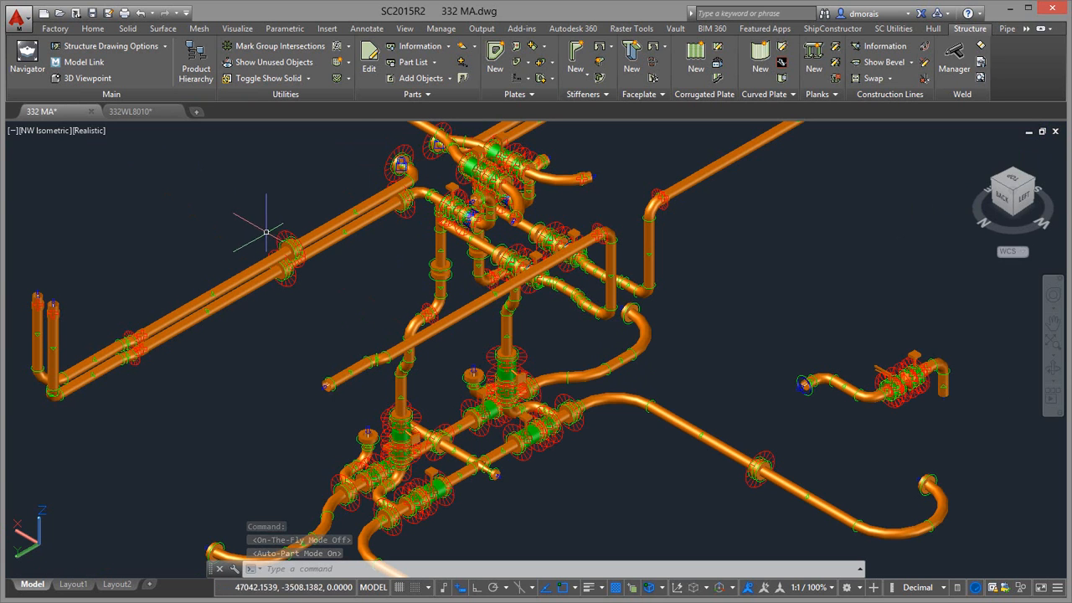
mouse_move(281, 232)
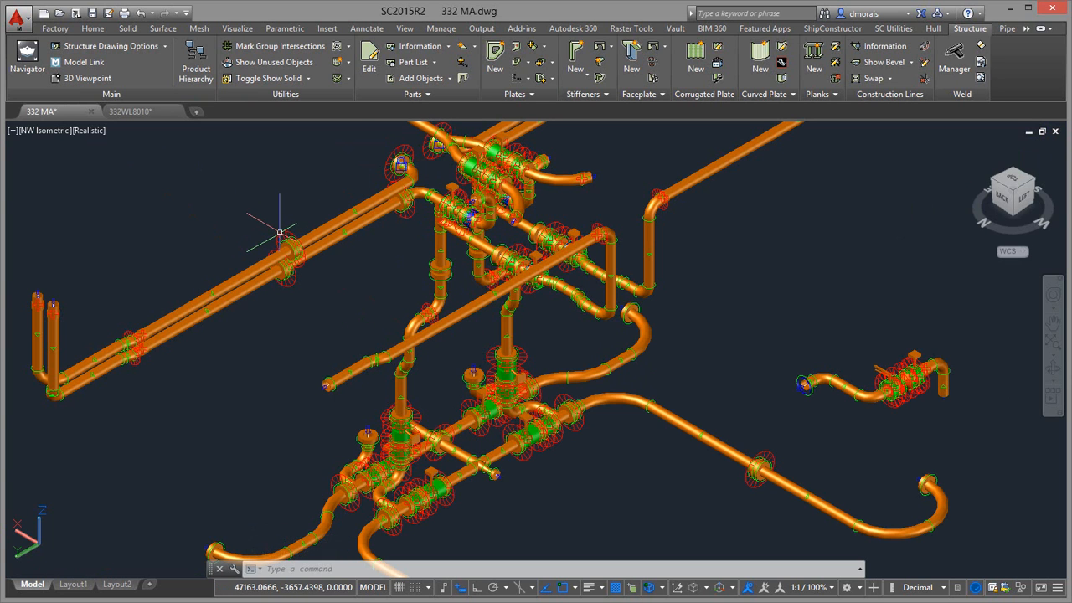
mouse_move(211, 300)
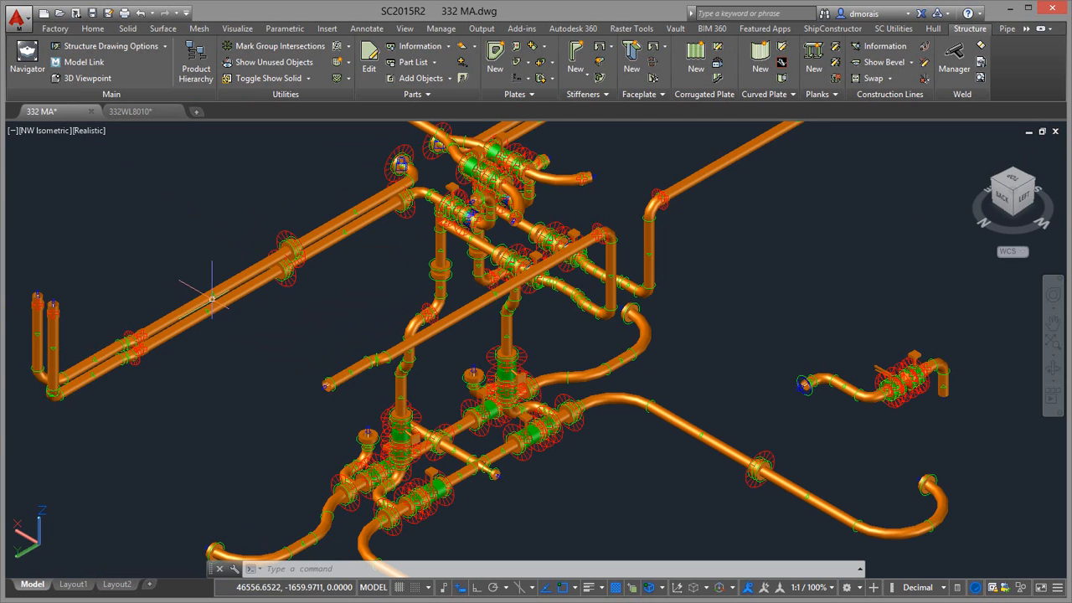
mouse_move(392, 311)
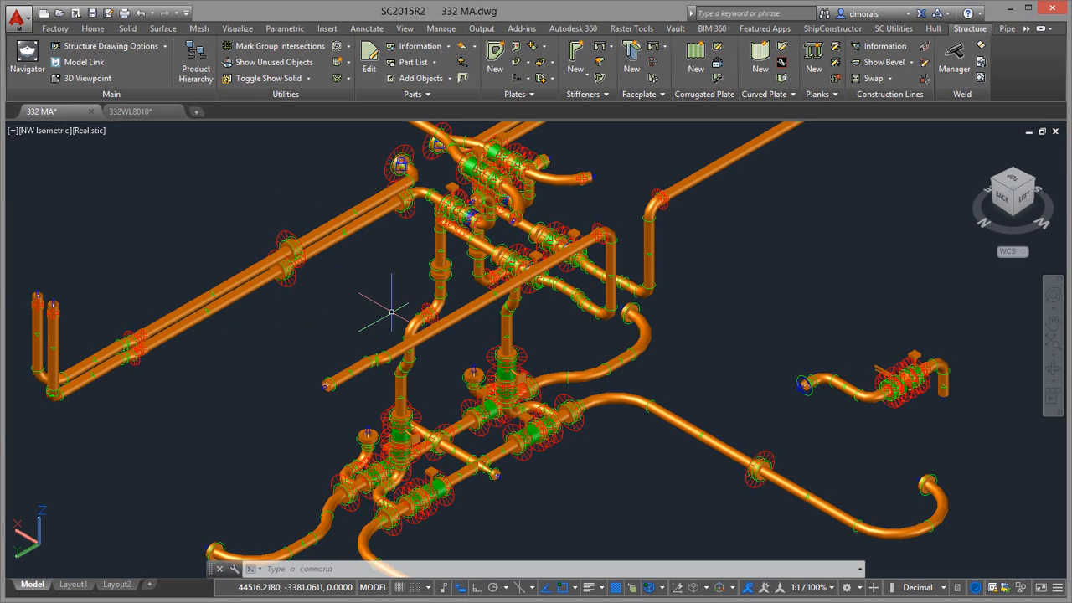
mouse_move(637, 361)
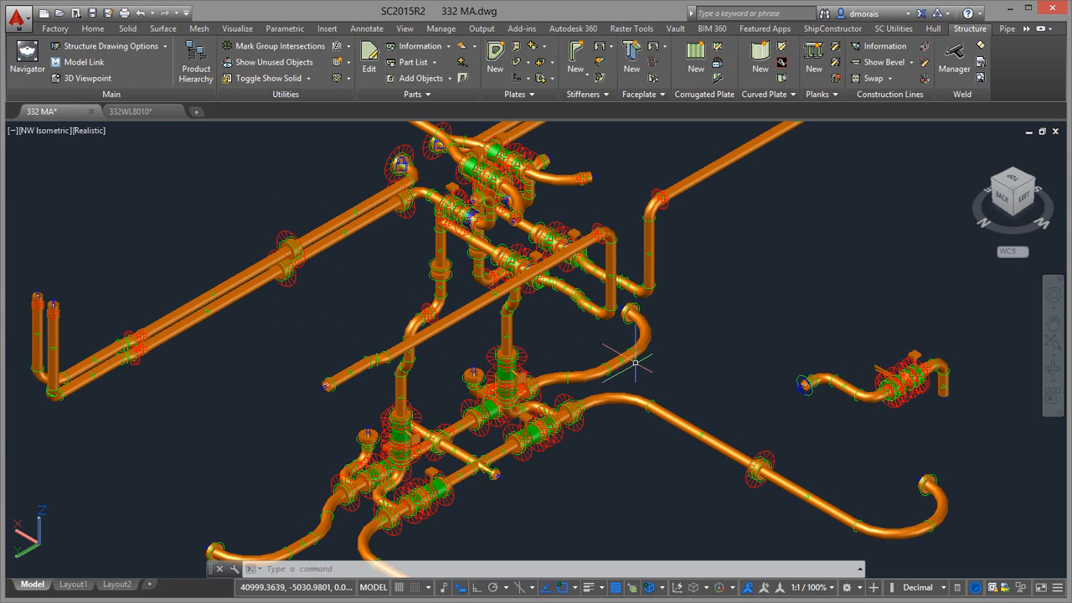
mouse_move(633, 377)
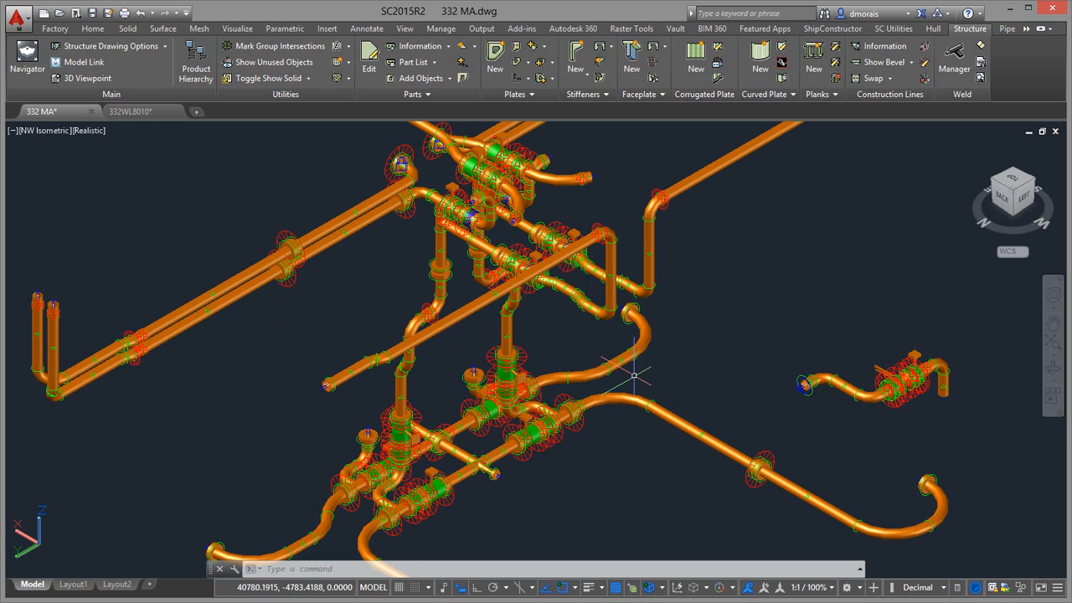
mouse_move(623, 425)
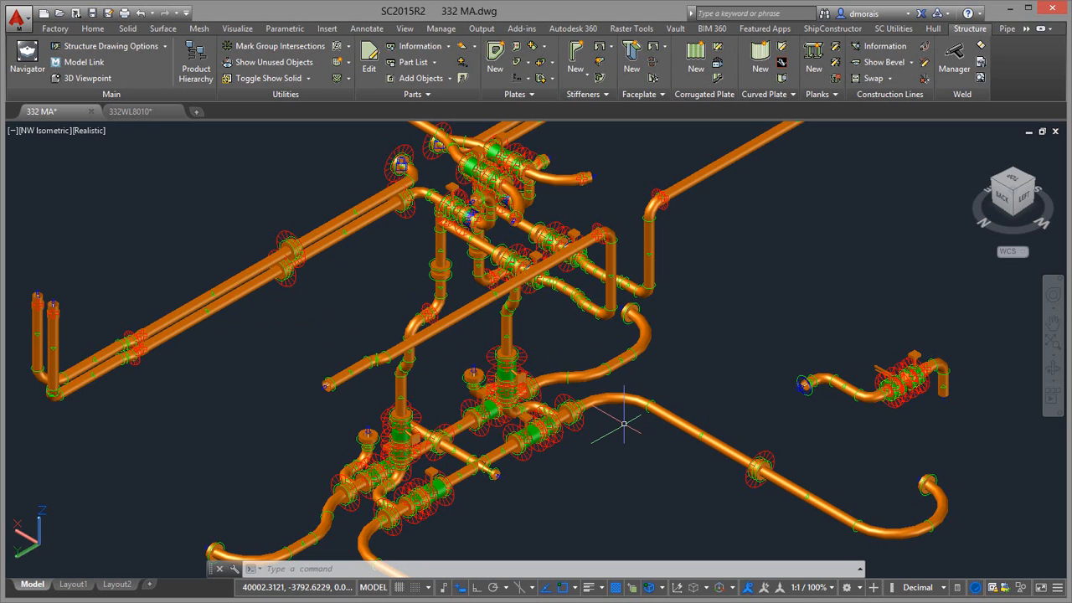
mouse_move(610, 449)
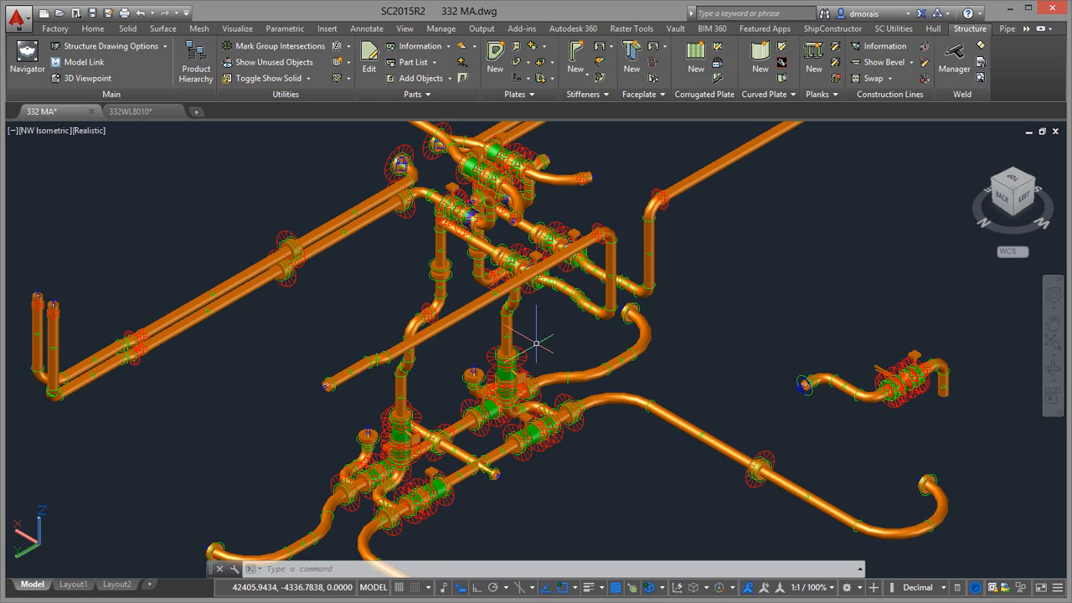
mouse_move(486, 500)
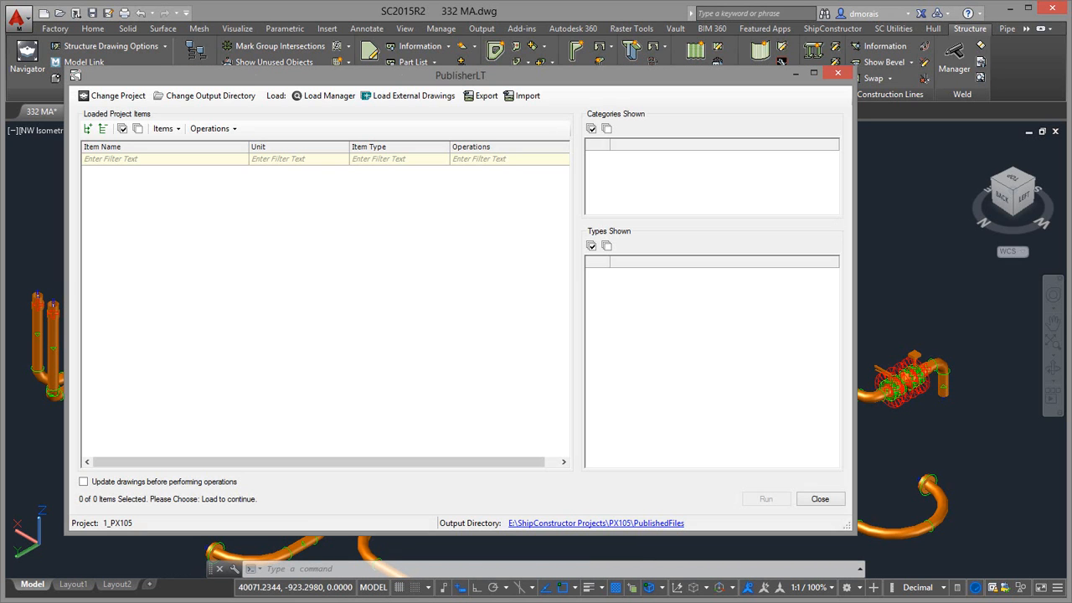
mouse_move(422, 342)
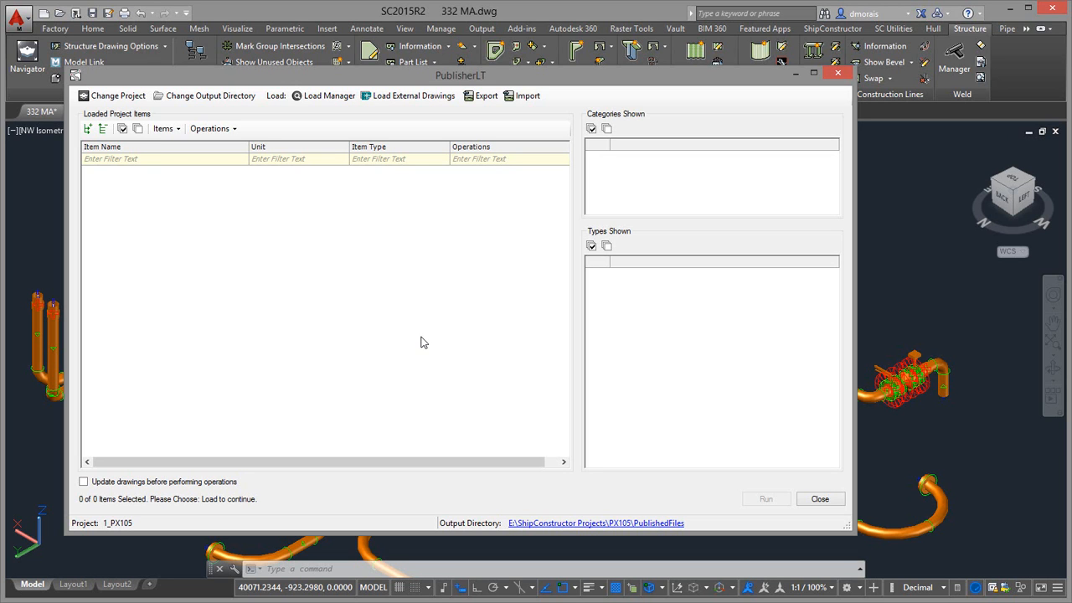
mouse_move(348, 231)
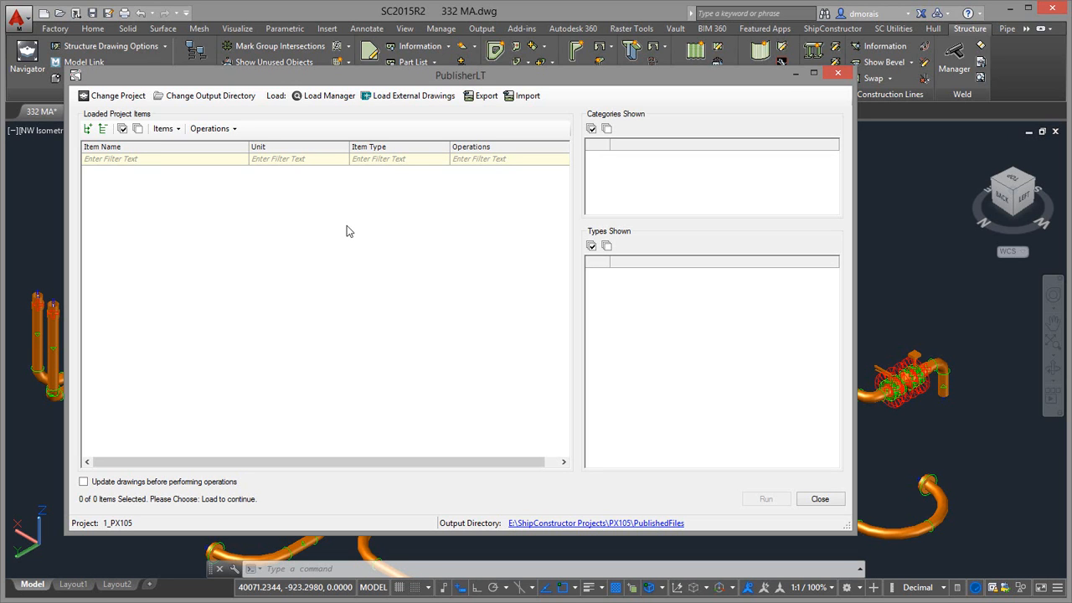
mouse_move(348, 214)
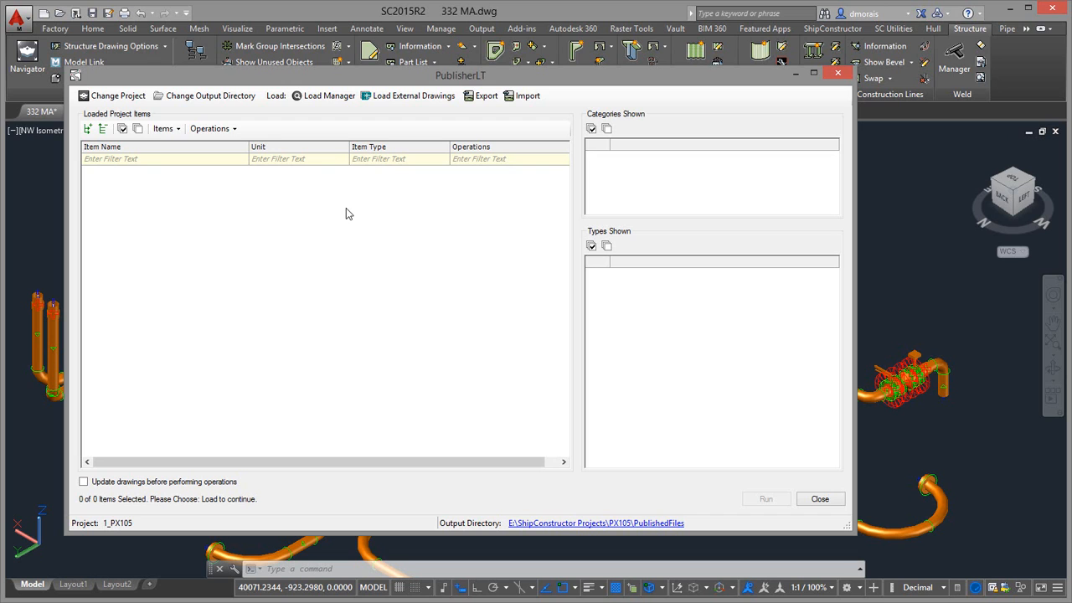
mouse_move(348, 215)
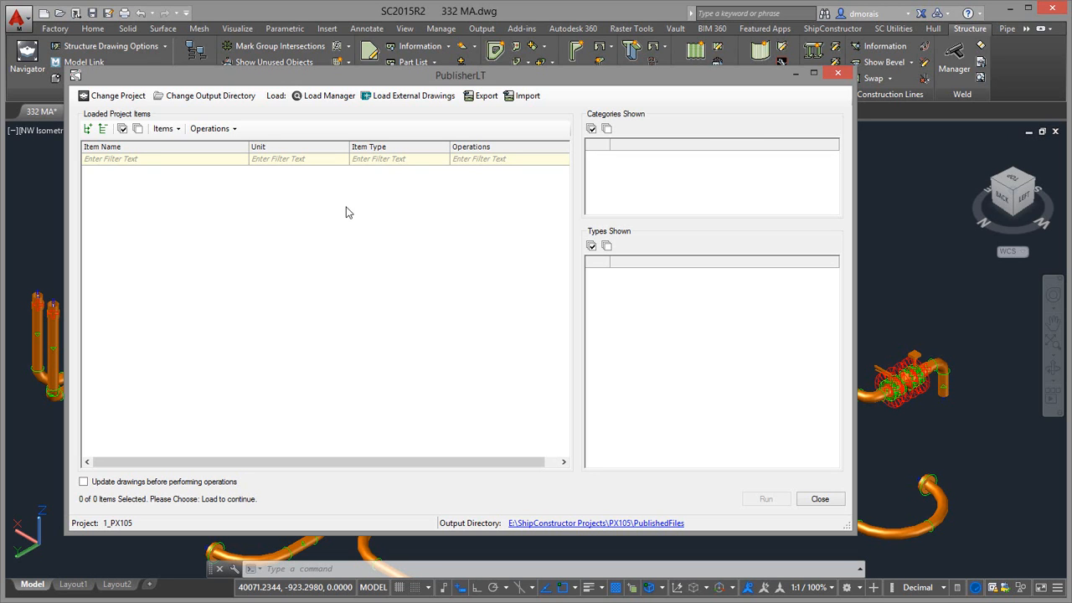
mouse_move(345, 186)
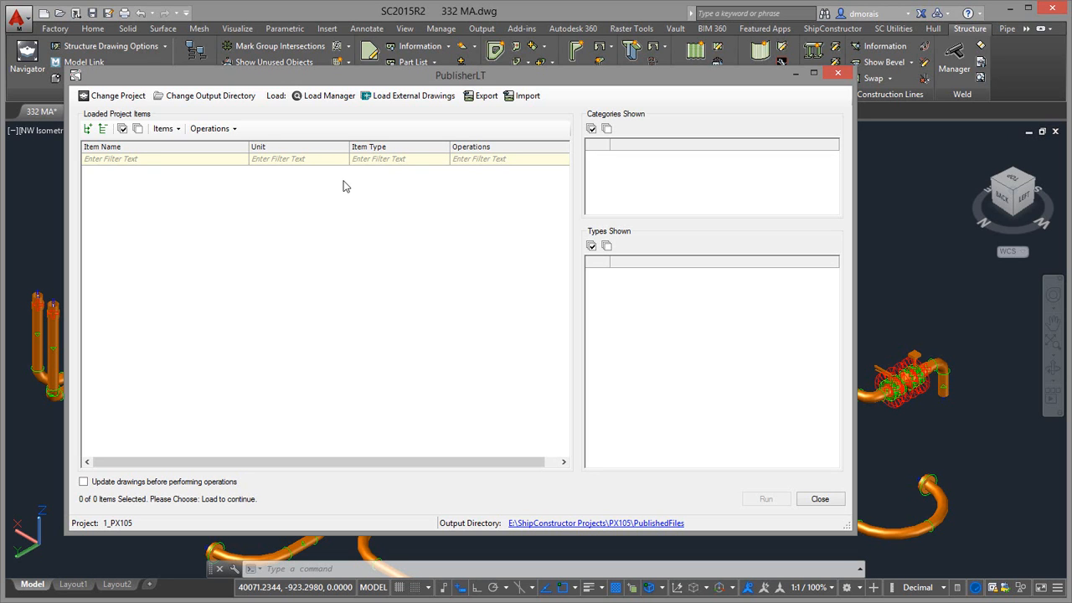
mouse_move(345, 171)
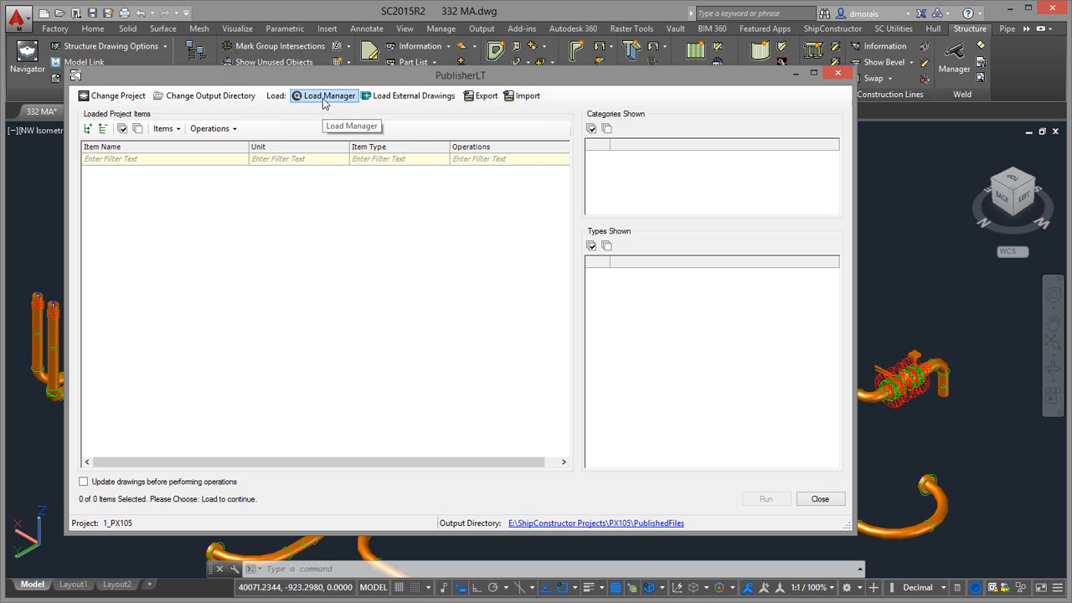
- Start loading specific drawings into the publisher via Load > Drawings > Select
click(328, 96)
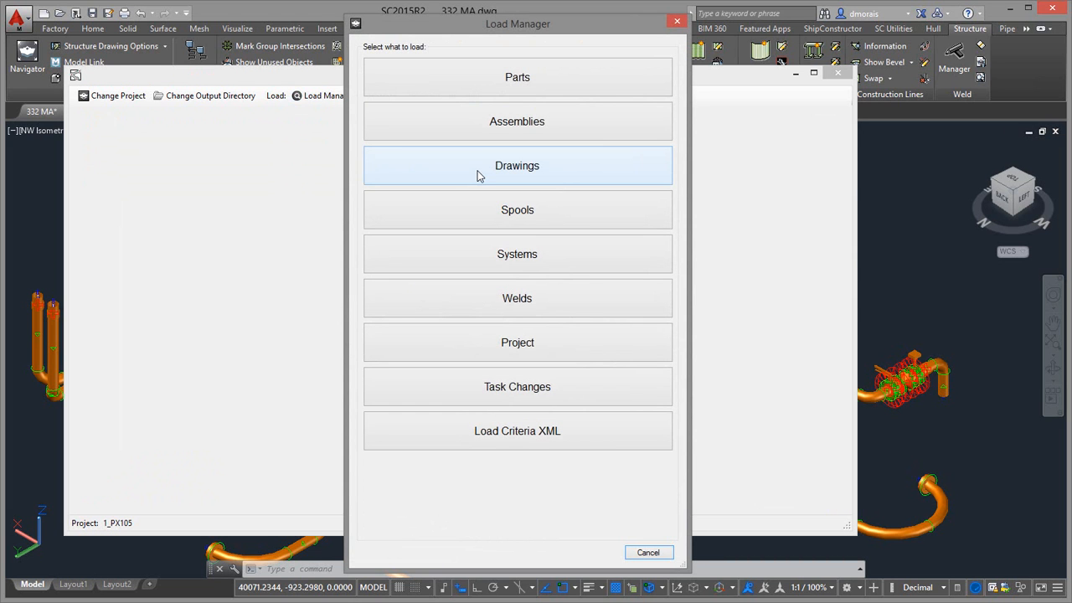
click(516, 166)
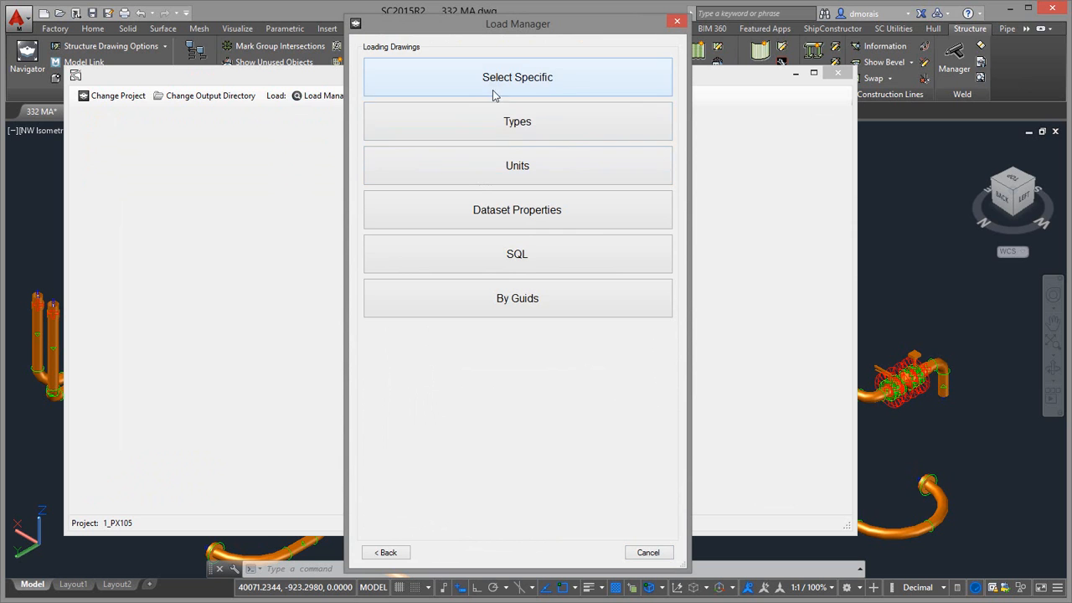
click(516, 77)
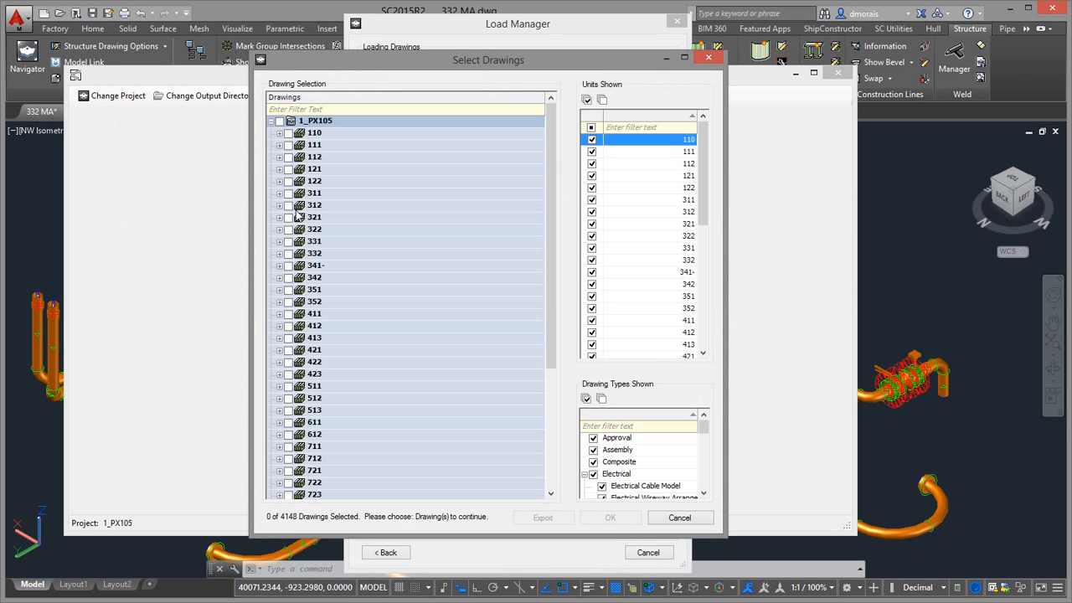
mouse_move(660, 379)
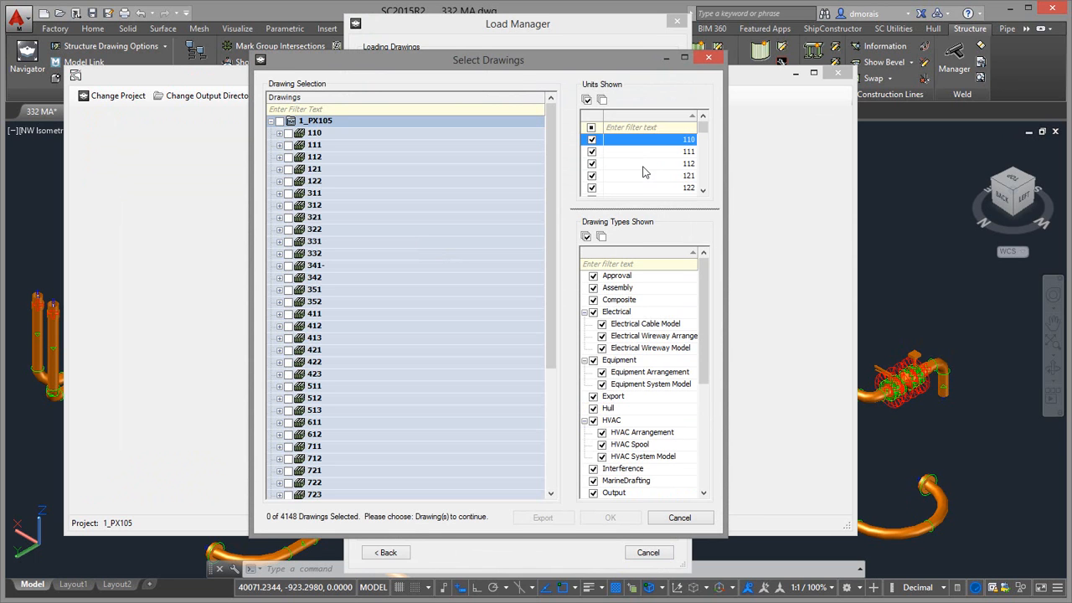
mouse_move(628, 242)
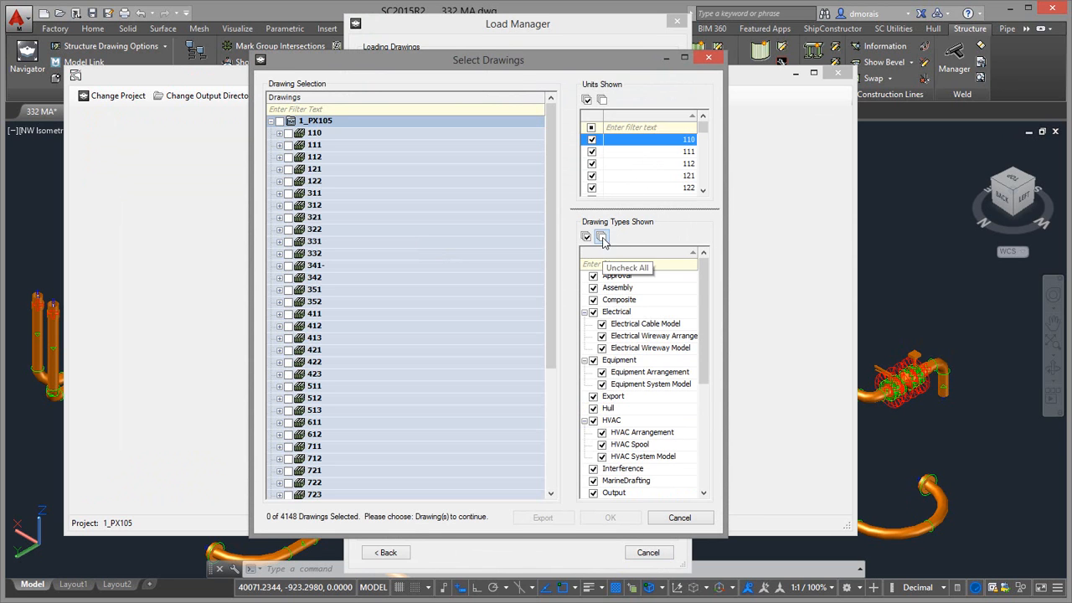
- Filter types to 'model', check the model types and the 1_PX105 project root, loading 2254 drawings
click(601, 236)
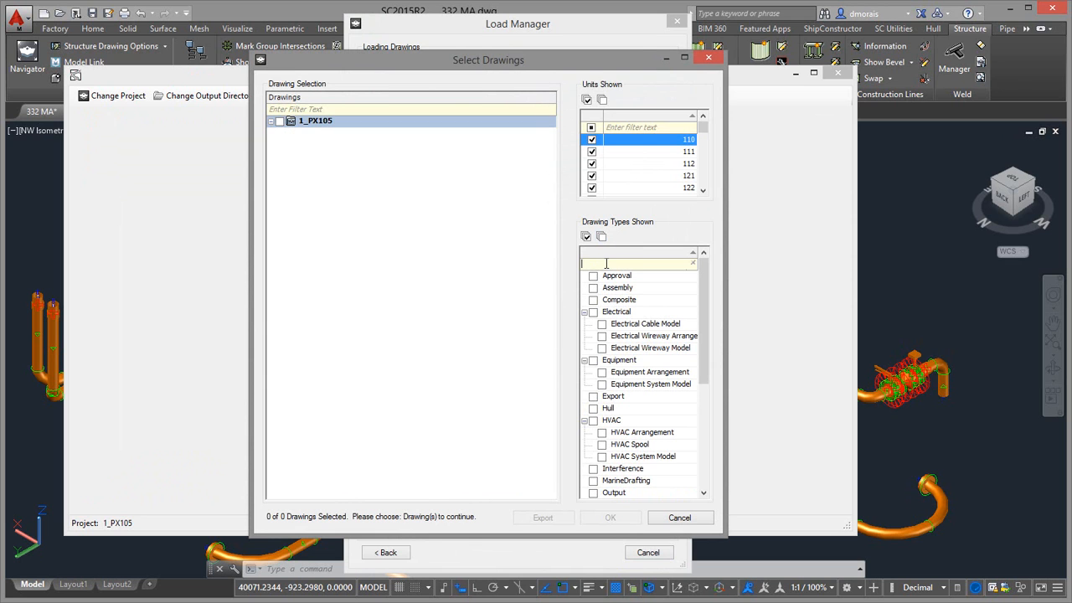
text(model)
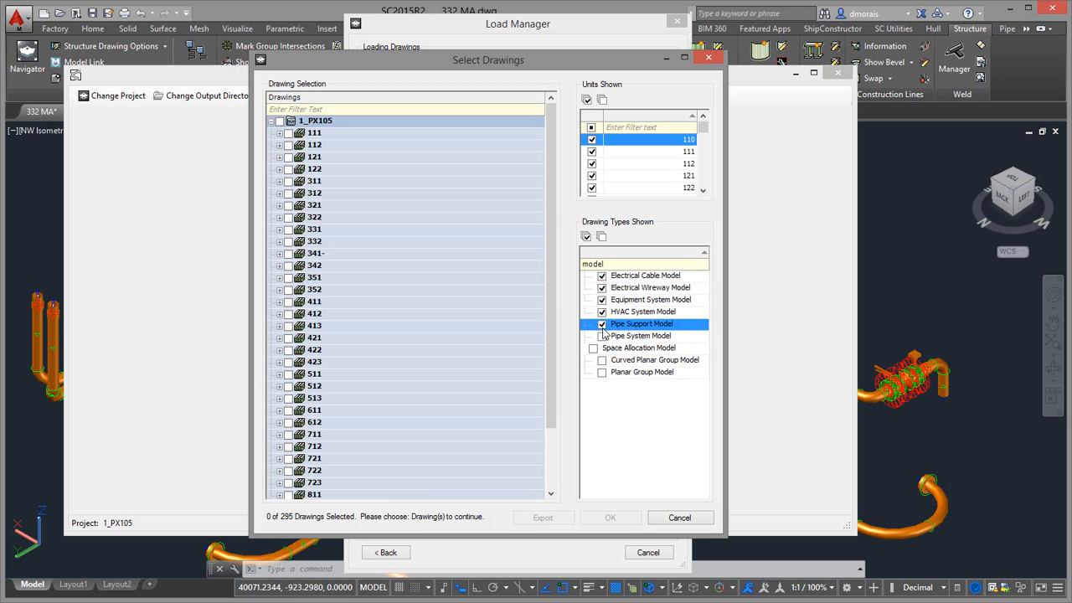
click(602, 360)
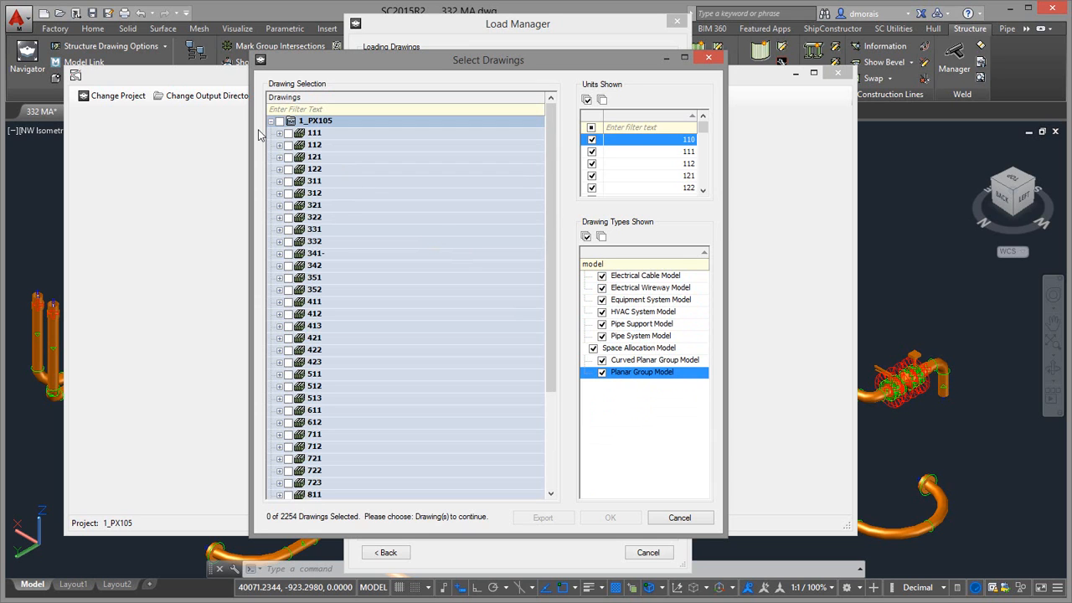
click(278, 120)
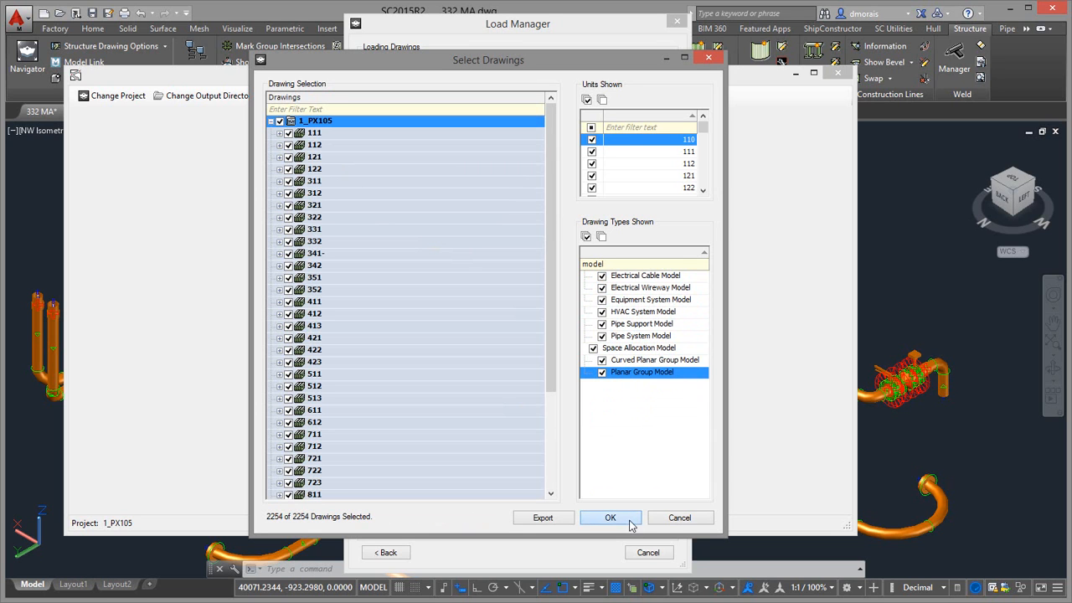
click(610, 518)
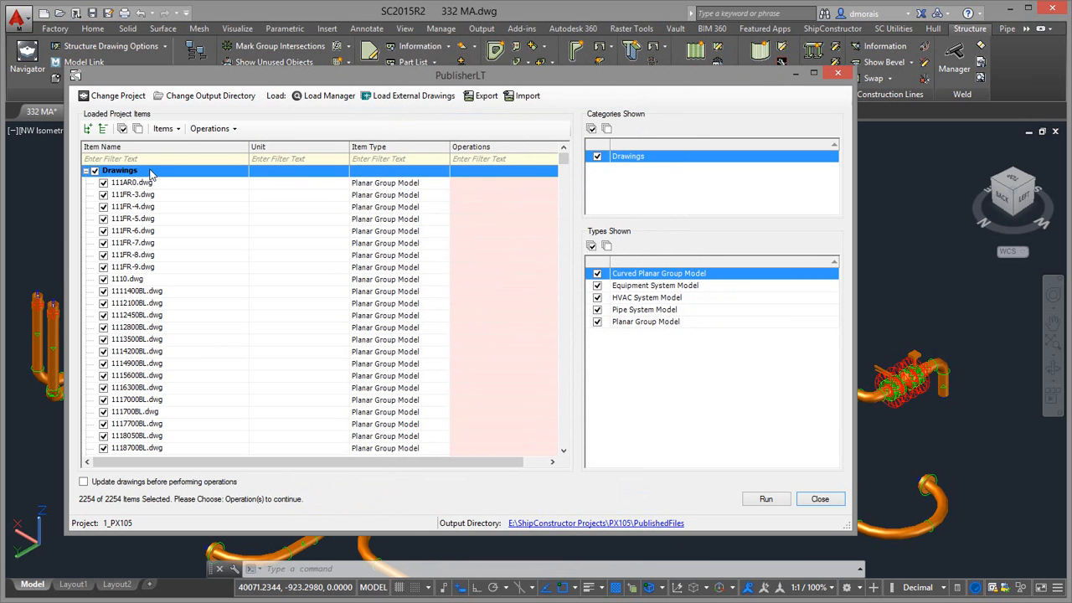
- Assign the Navisworks_Lite operation to all 2254 loaded drawings
click(211, 128)
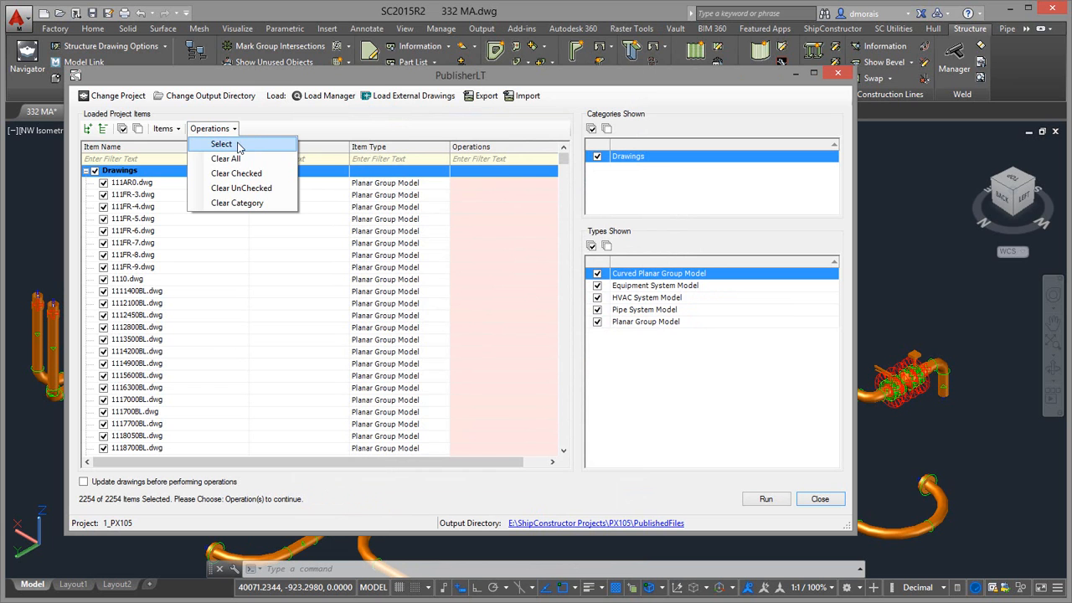
click(221, 144)
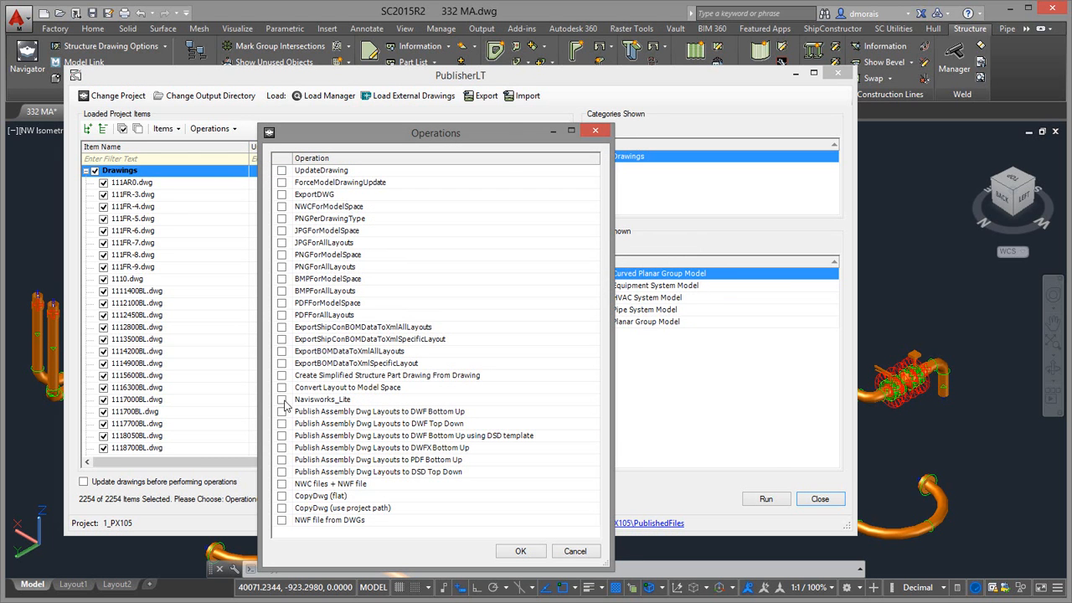
click(282, 398)
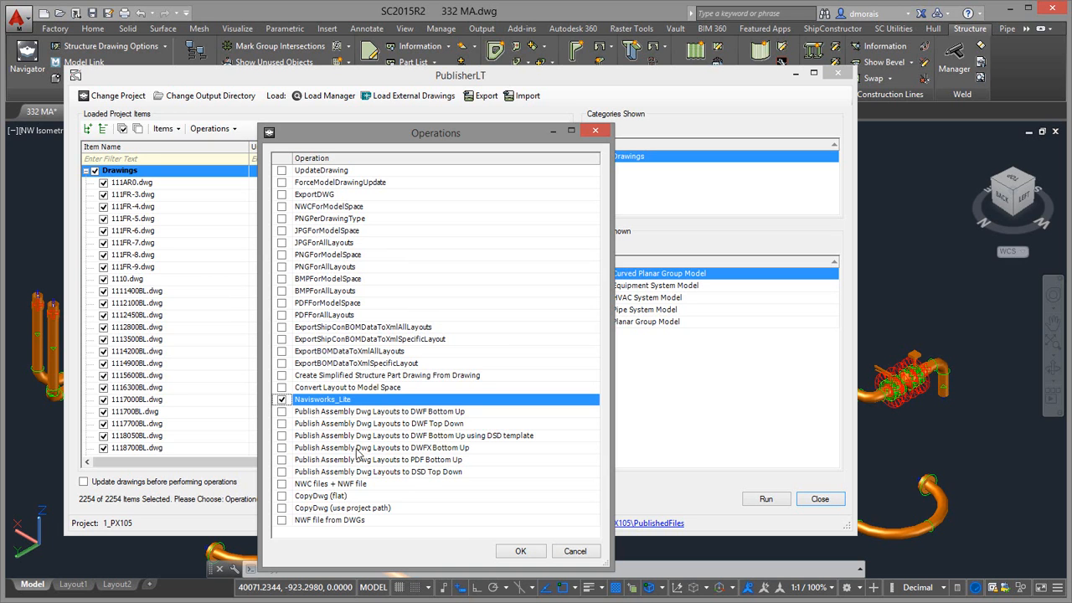
click(519, 551)
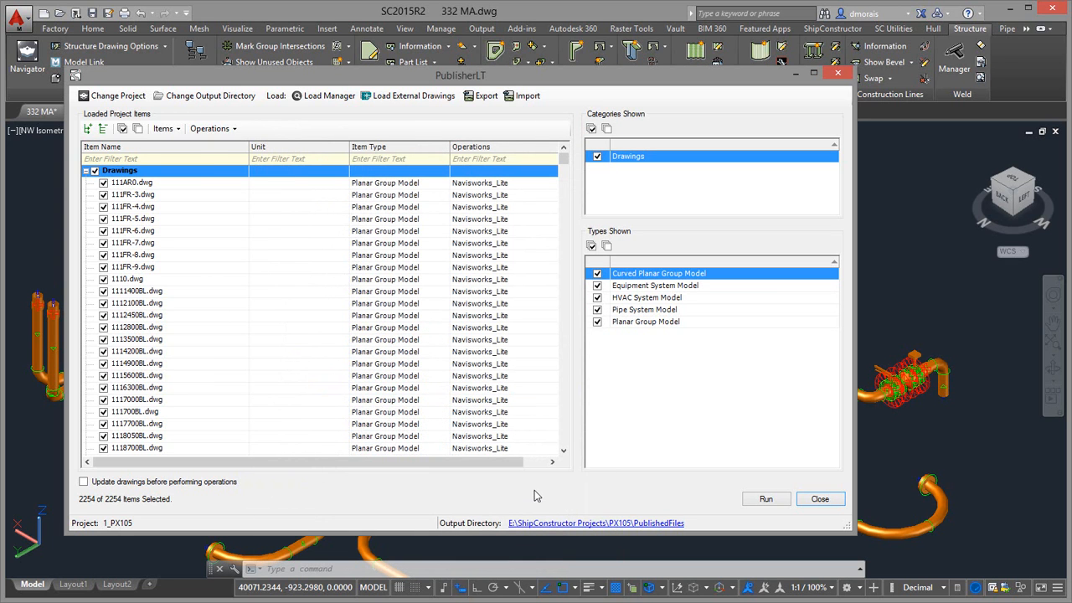
mouse_move(209, 96)
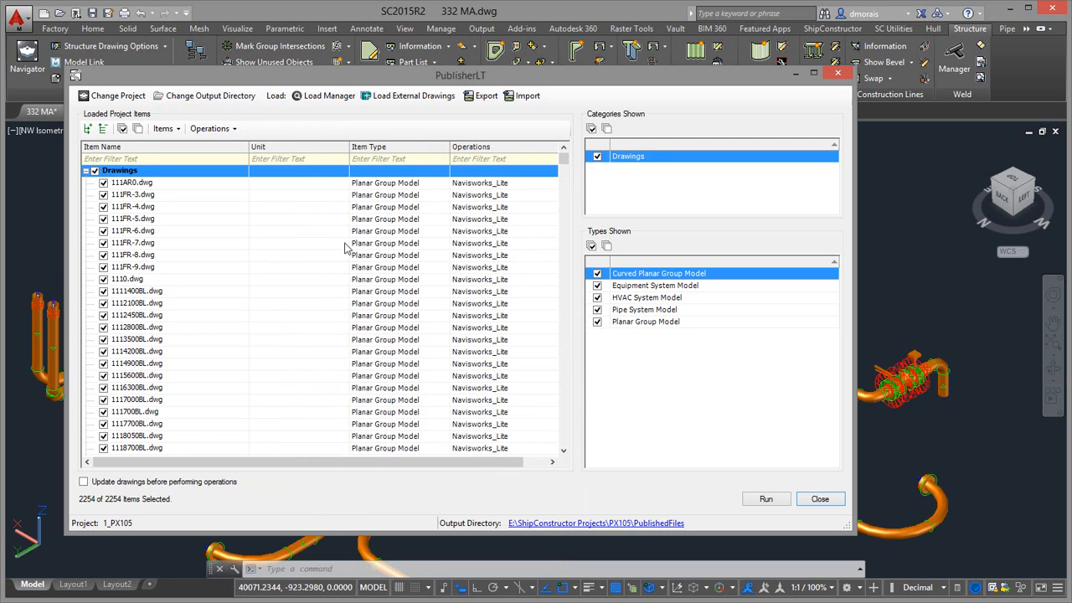
mouse_move(209, 95)
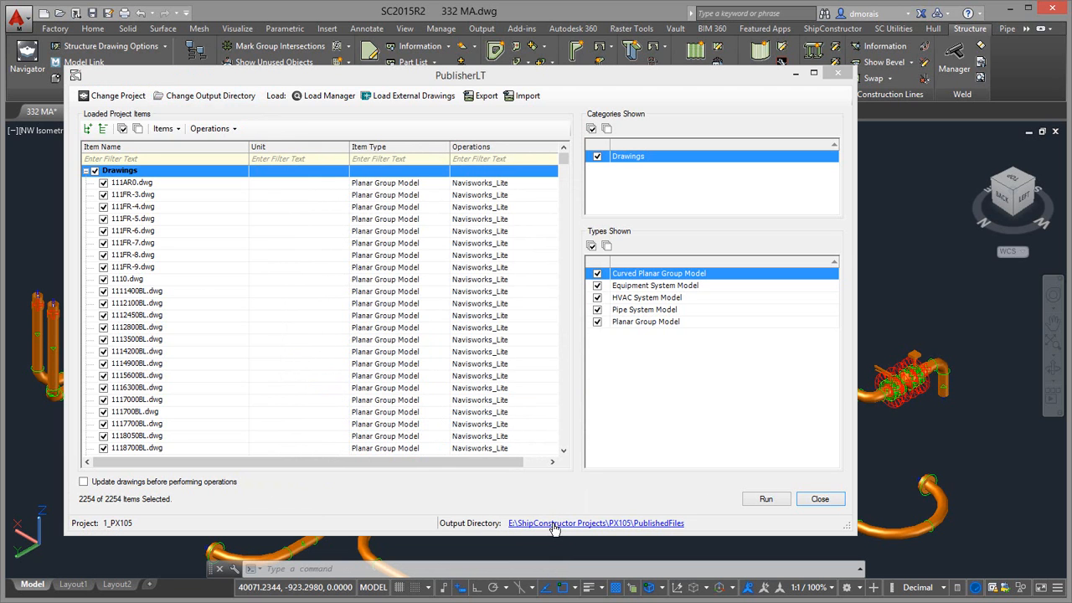
click(596, 522)
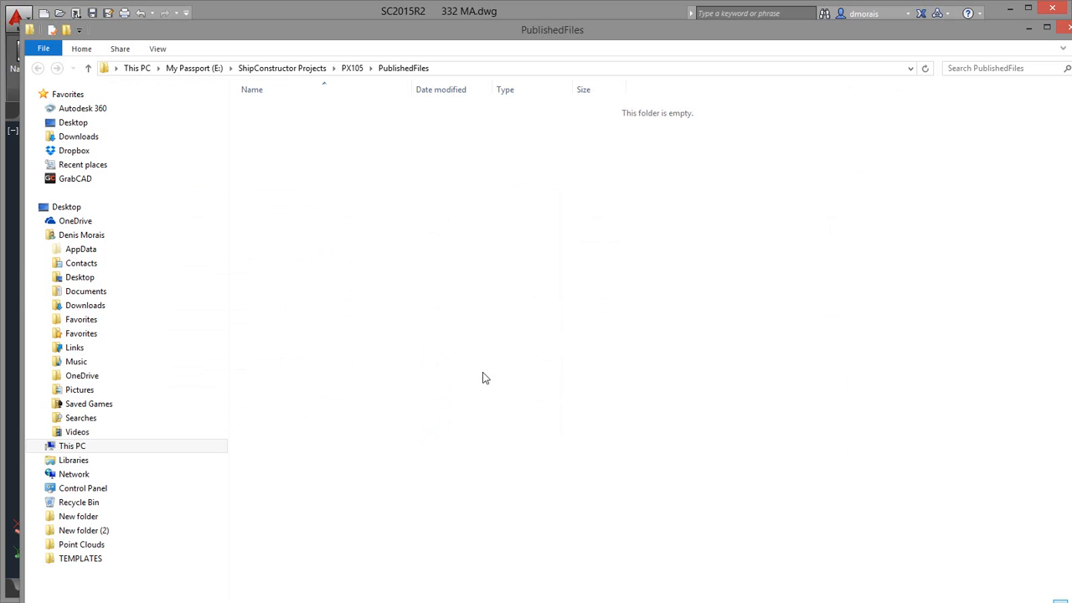
mouse_move(455, 109)
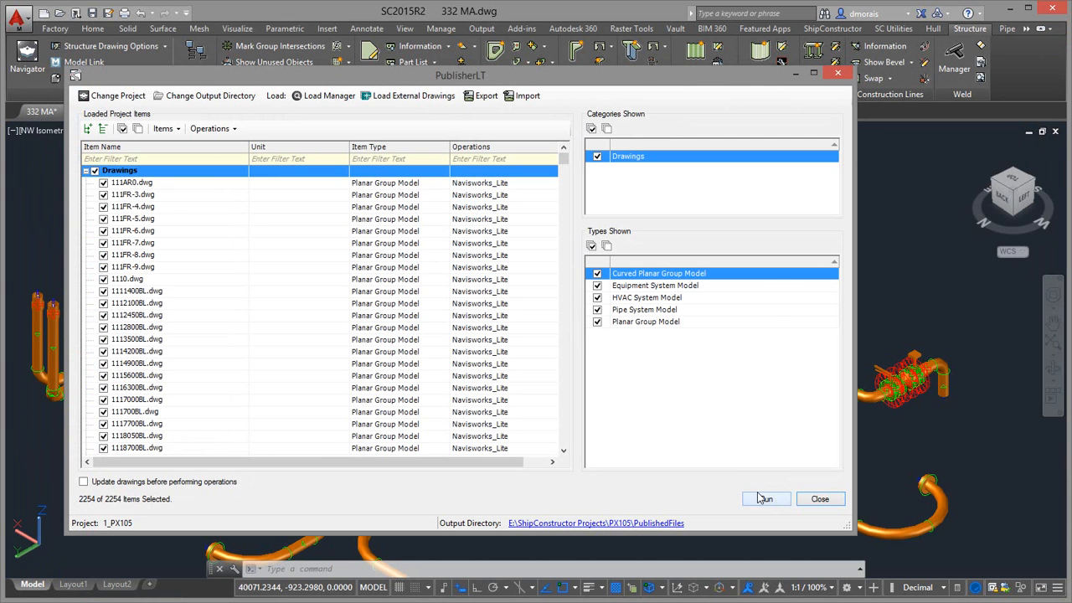
- Run the Navisworks_Lite export and close the completed progress report
click(763, 499)
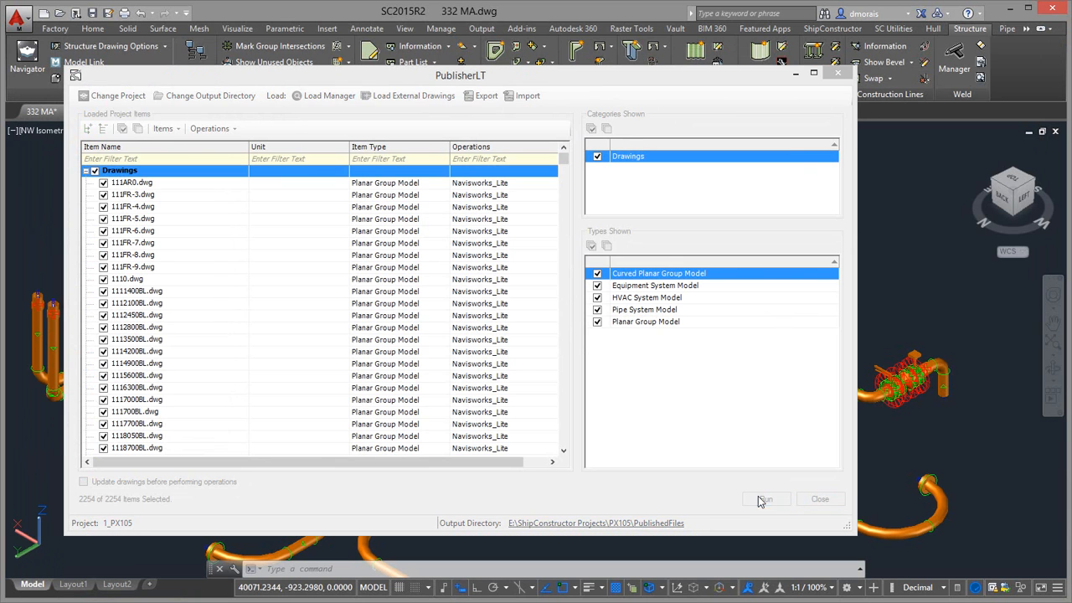
click(764, 499)
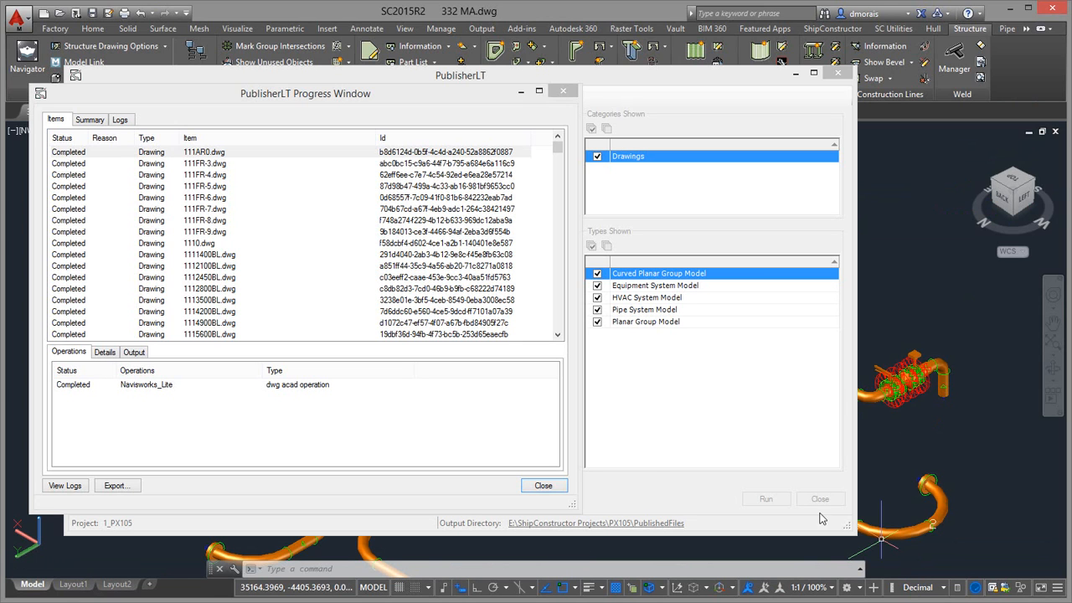
mouse_move(653, 472)
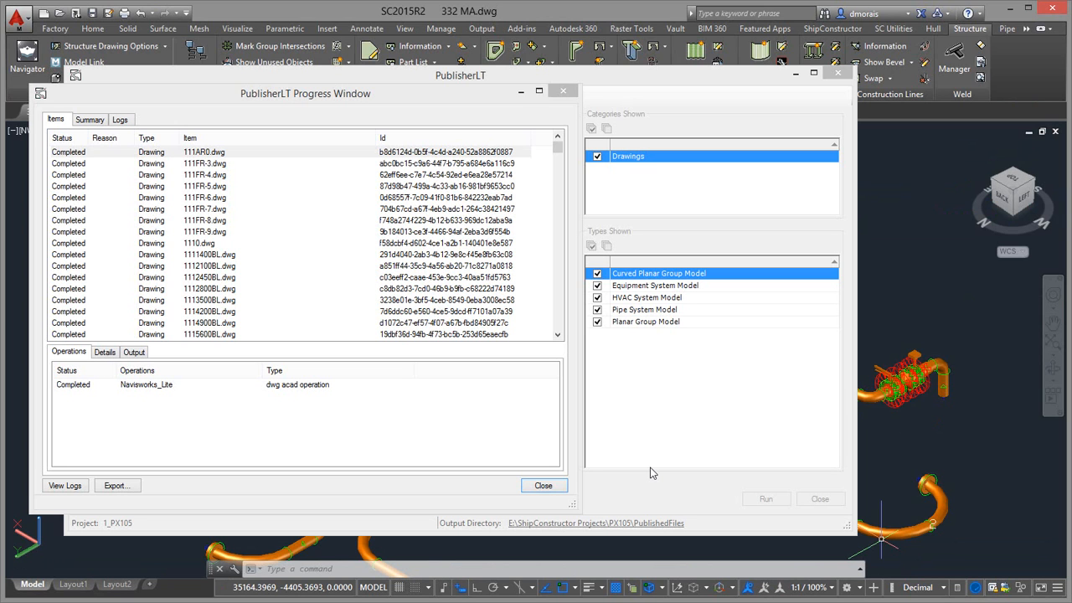
mouse_move(433, 465)
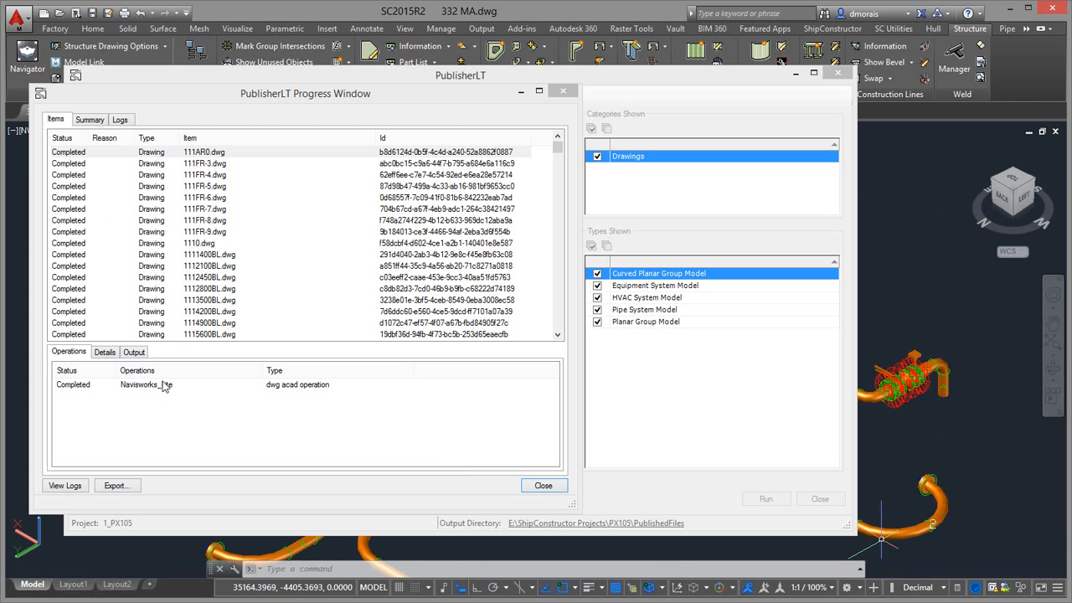
click(543, 486)
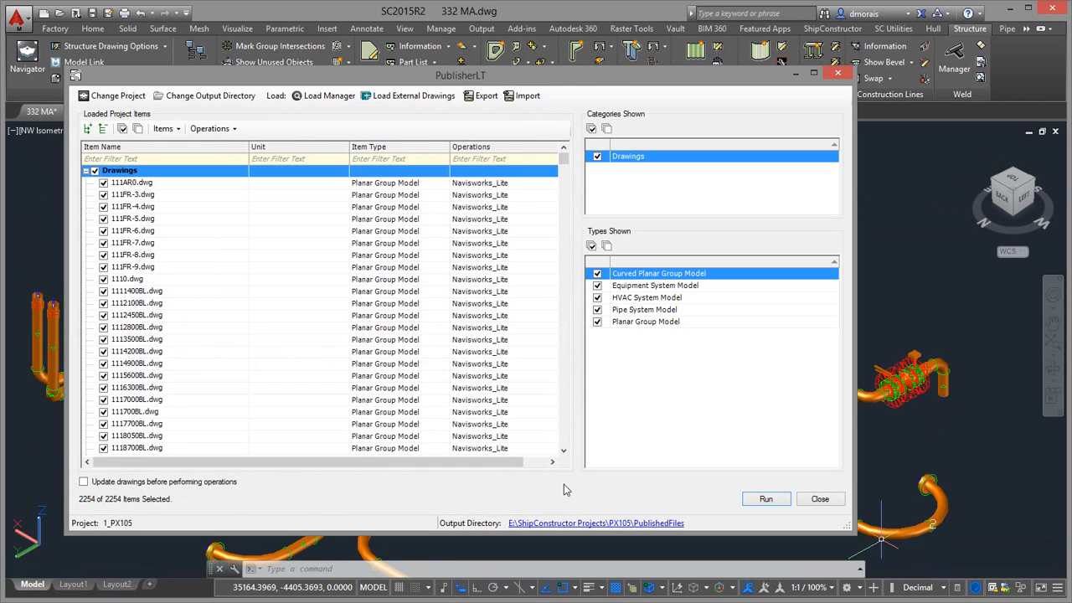
mouse_move(554, 517)
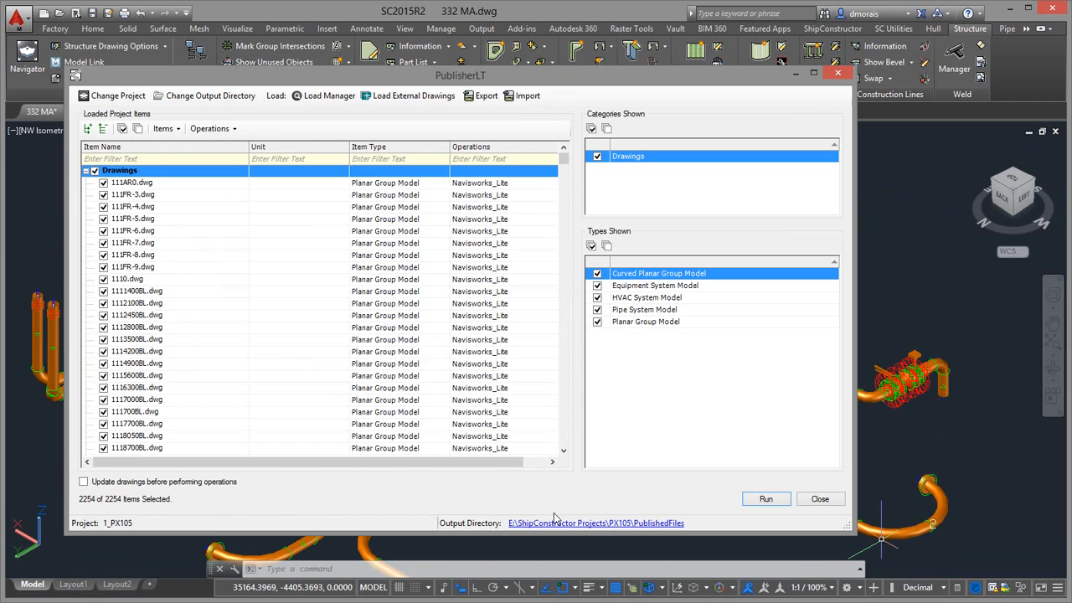
- Open the PublishedFiles output folder and browse the 2,236 generated .nwc files
click(594, 523)
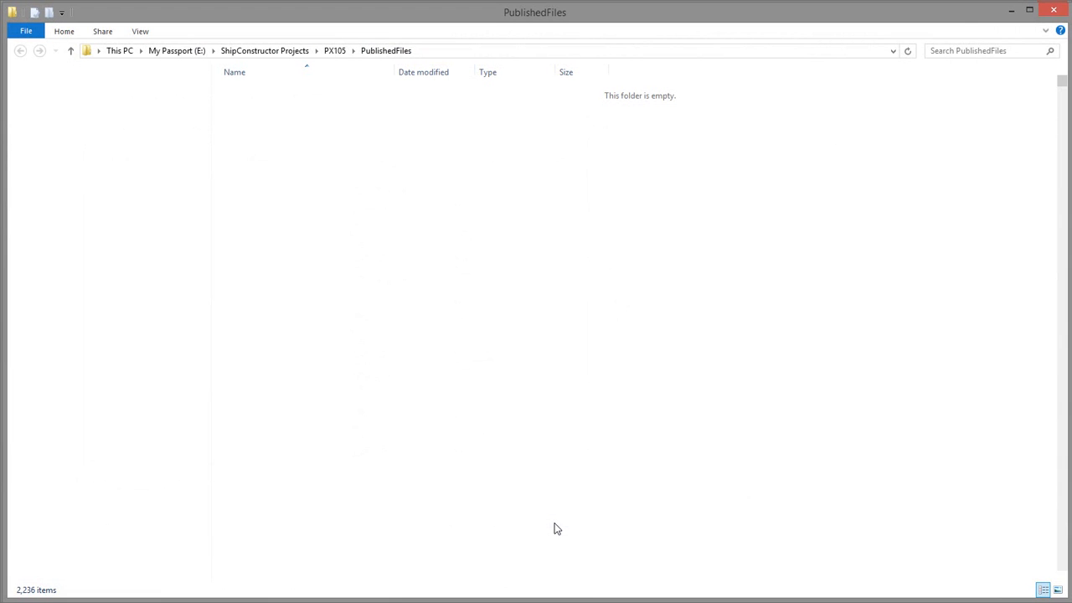
mouse_move(506, 300)
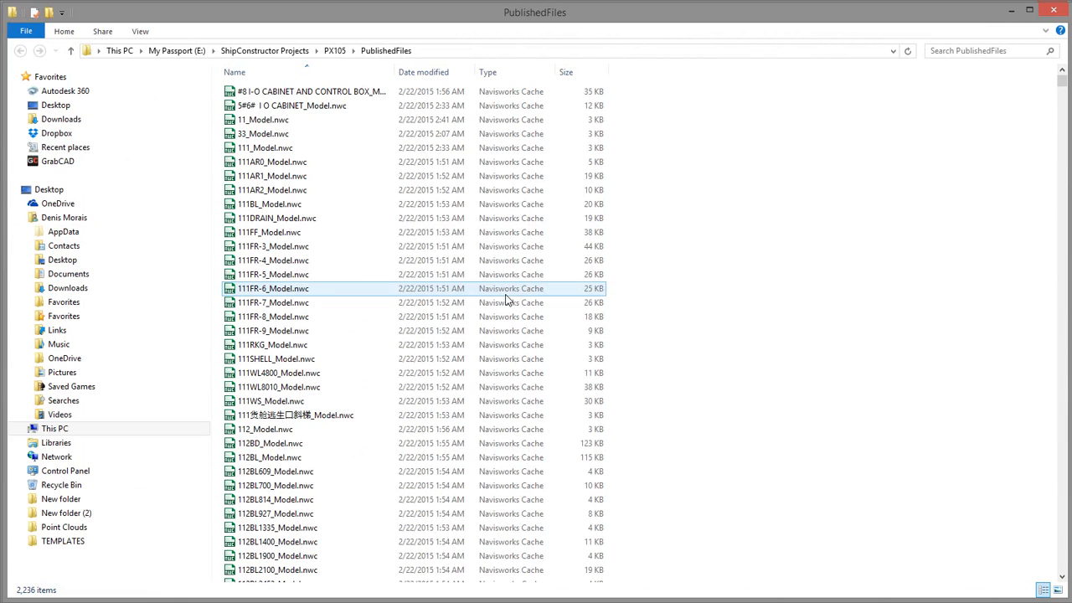
scroll(down, 3)
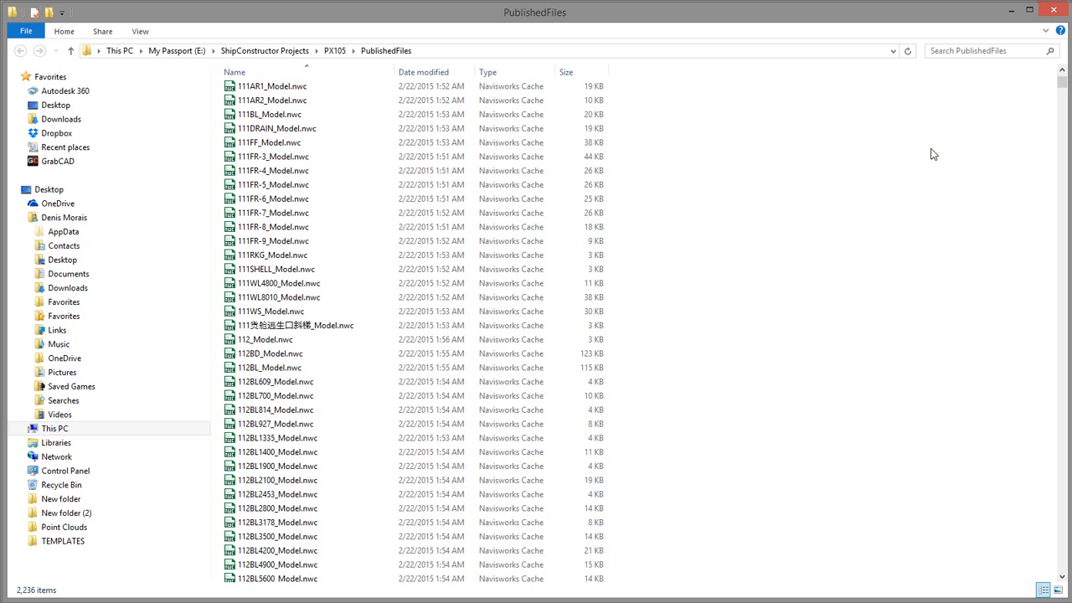
mouse_move(905, 170)
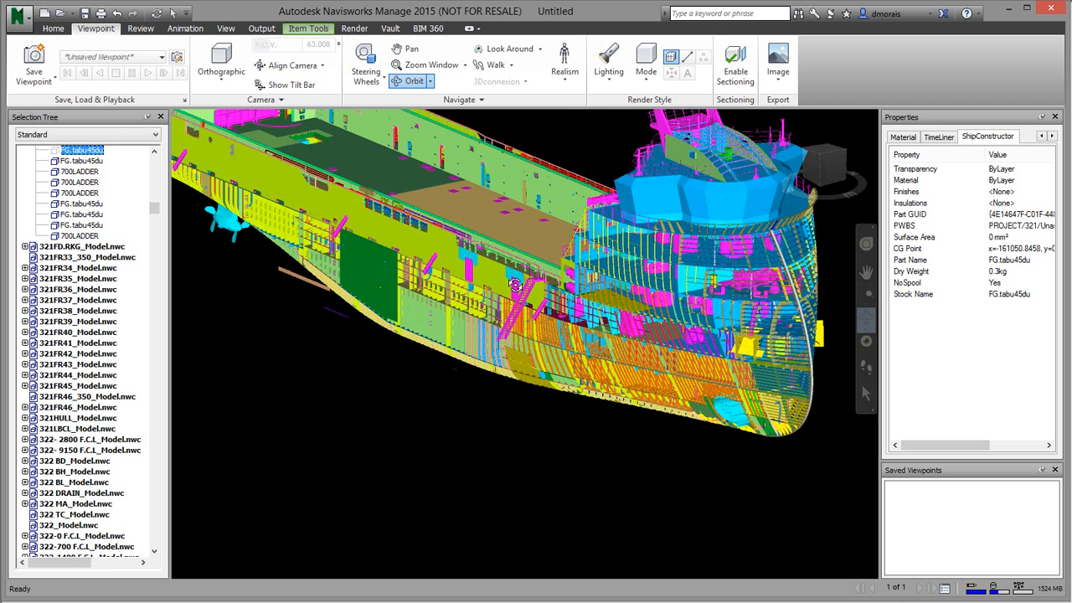
mouse_move(564, 365)
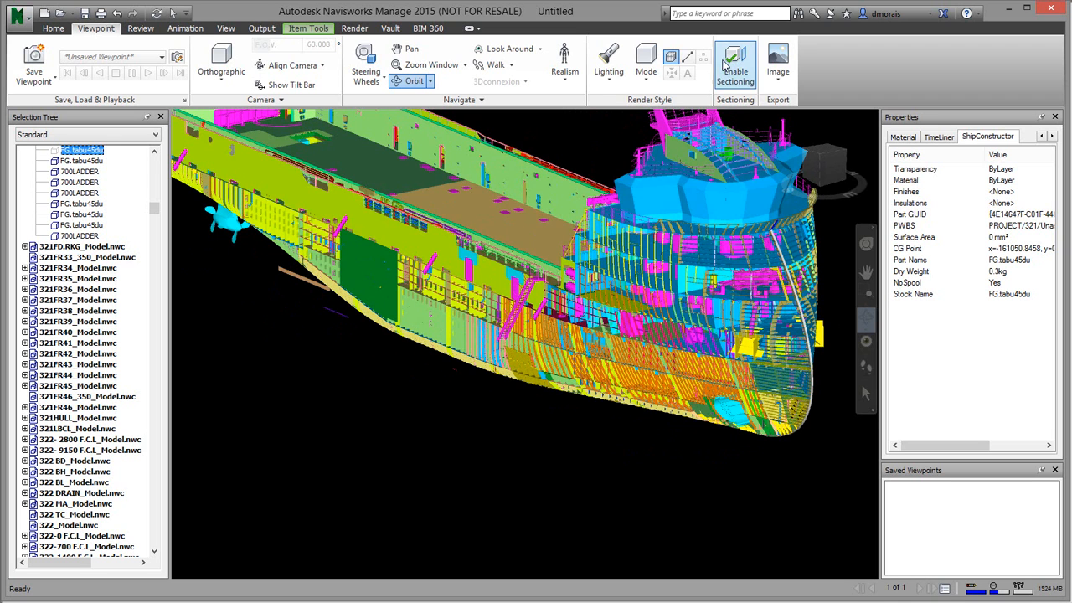
- Enable sectioning to cut the ship's top and view the exposed interior decks
click(733, 63)
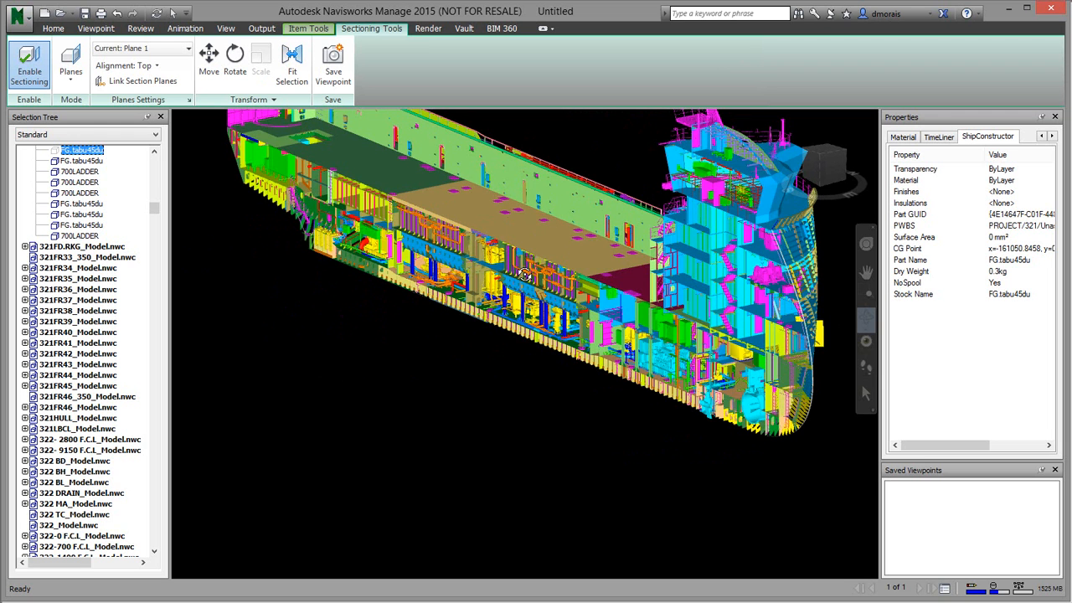
mouse_move(526, 268)
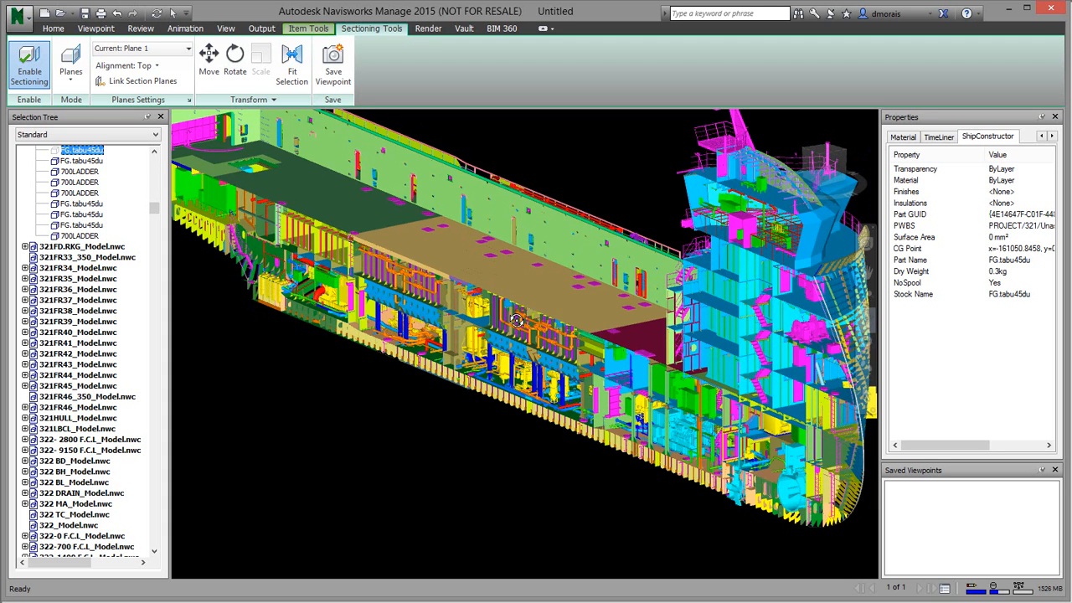
mouse_move(472, 305)
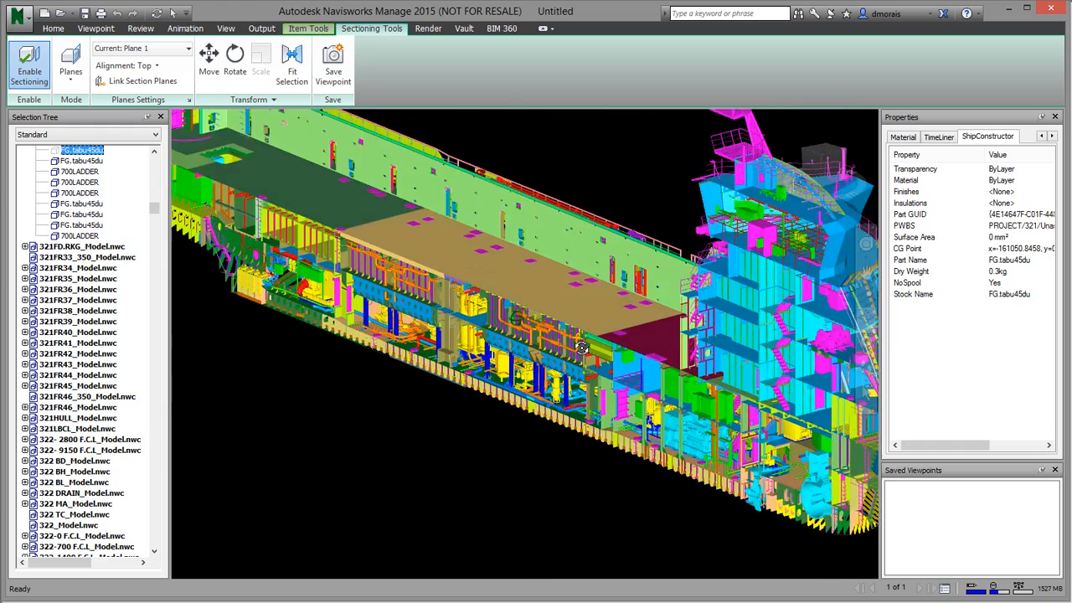
drag(583, 347, 583, 435)
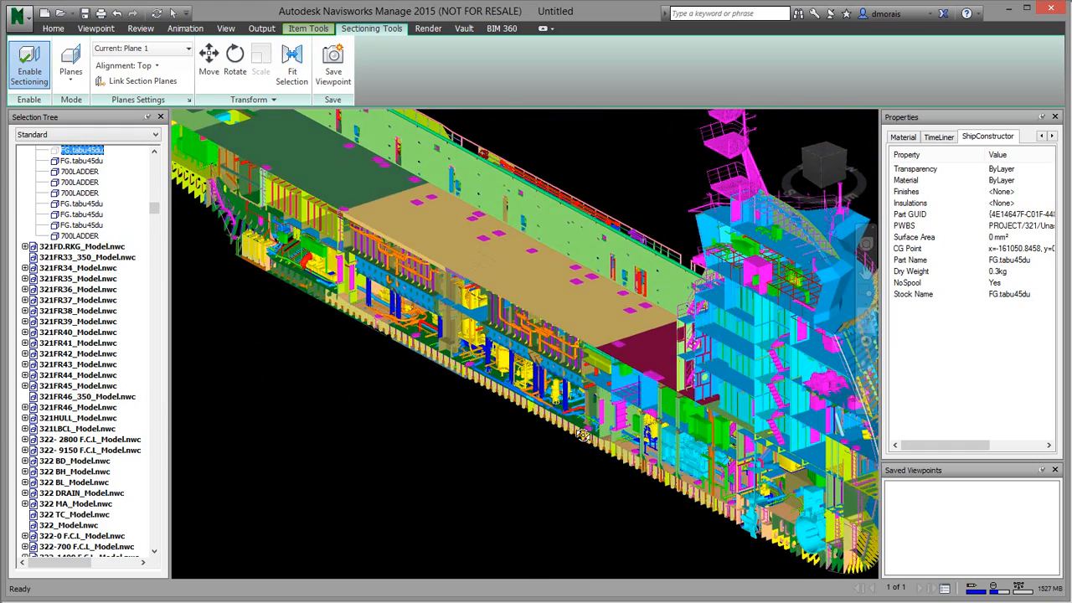